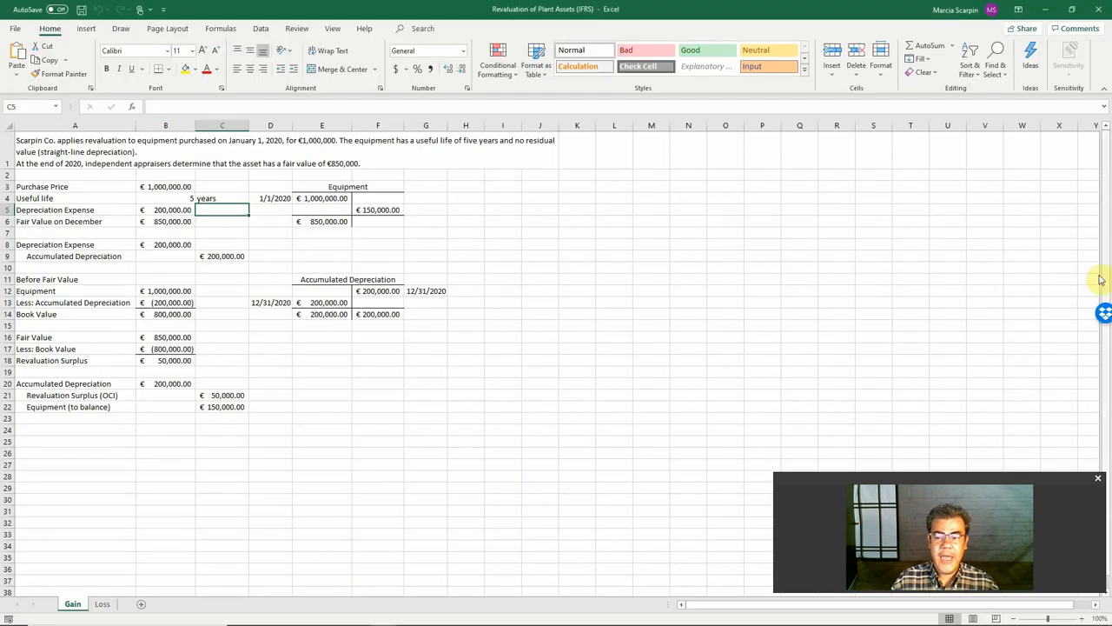
{"action": "mouse_move", "coordinate": [983, 486]}
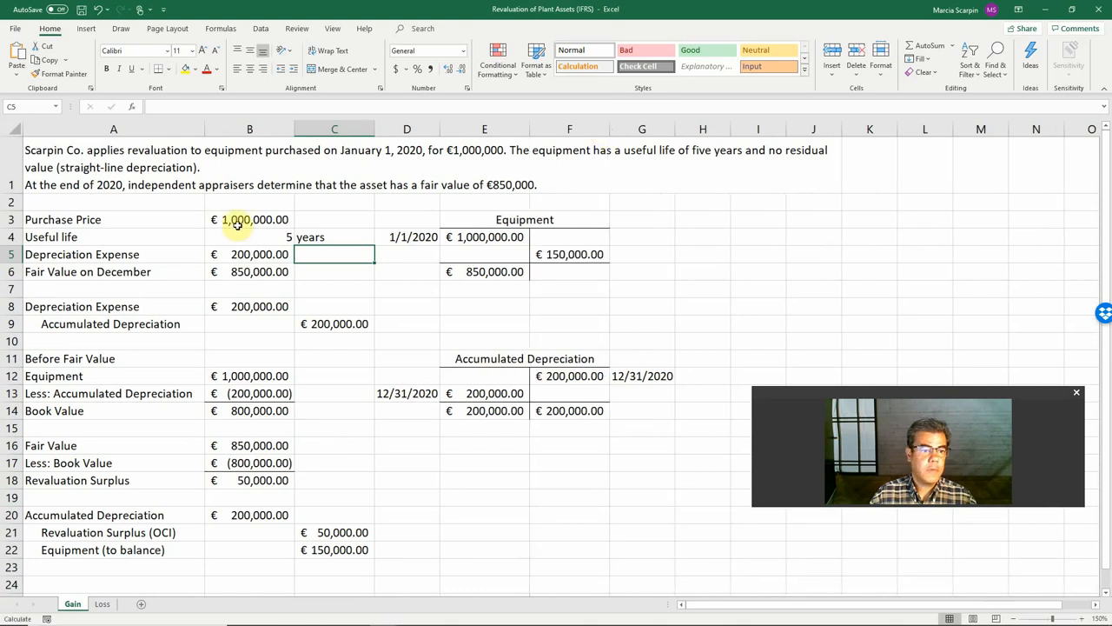
Clear the Gain sheet's calculated amounts in B8:C22, keeping inputs and T-account headings
{"action": "left_click", "coordinate": [249, 306]}
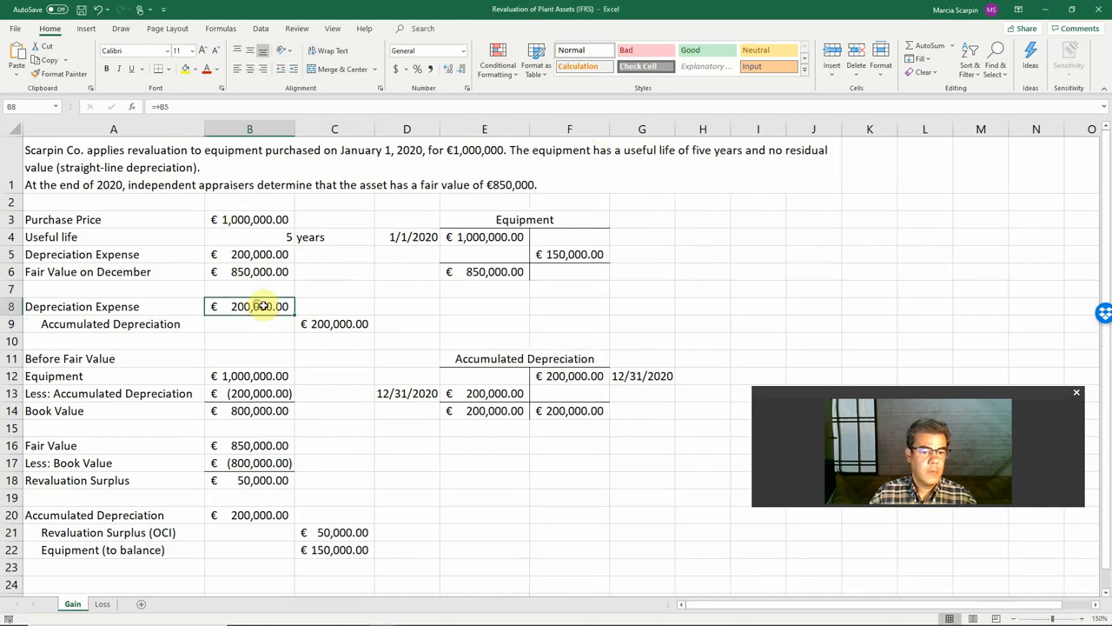
{"action": "left_click_drag", "start_coordinate": [249, 306], "coordinate": [334, 515]}
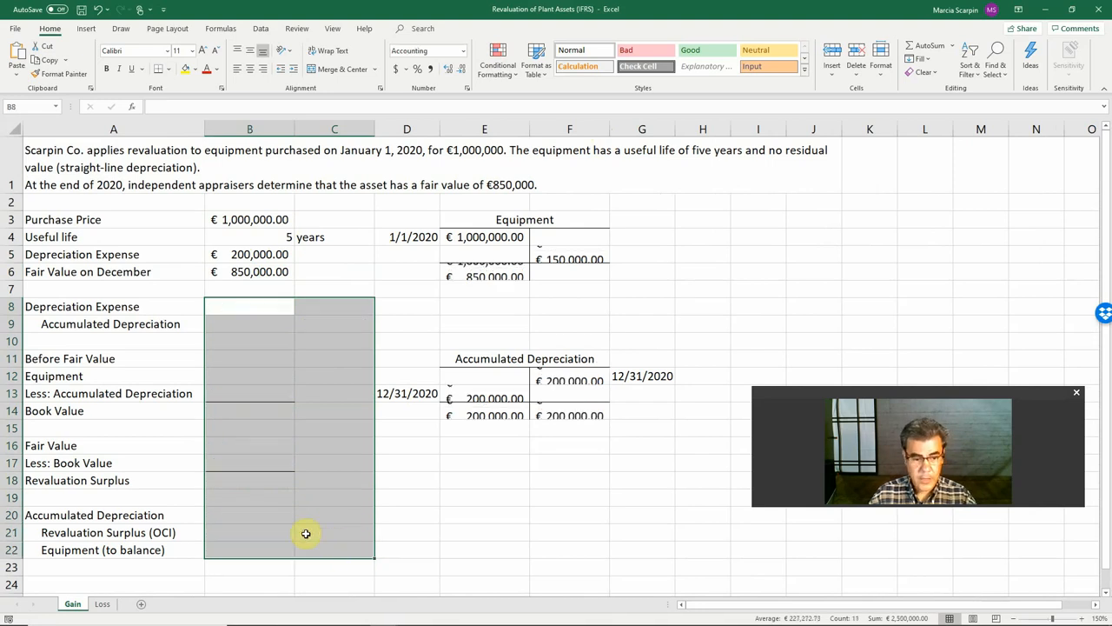
{"action": "left_click", "coordinate": [335, 272]}
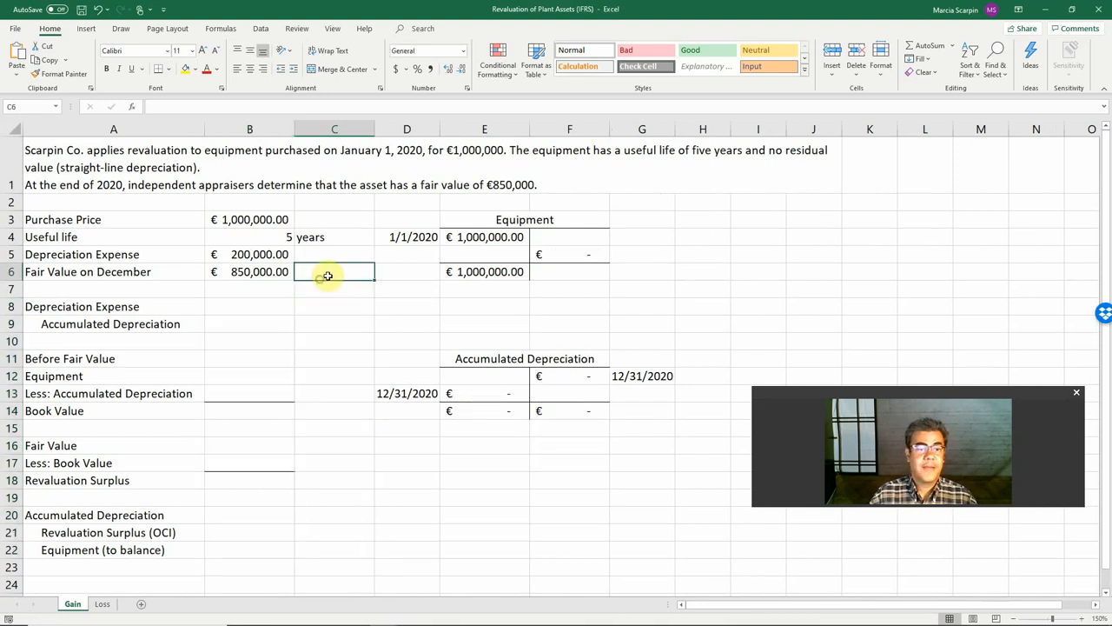
{"action": "mouse_move", "coordinate": [1034, 208]}
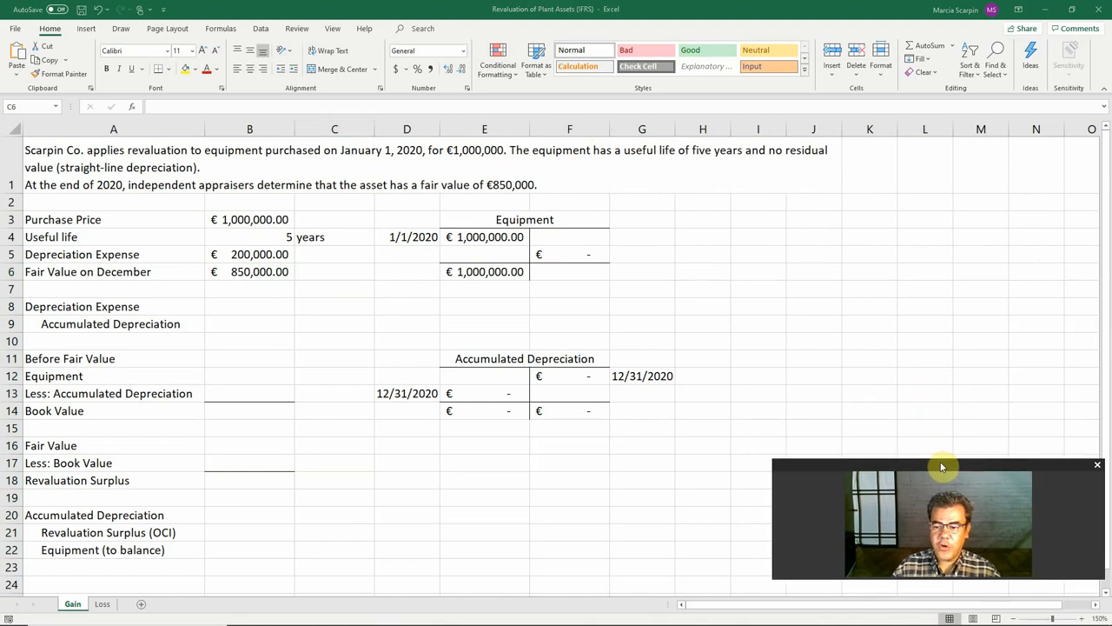
{"action": "mouse_move", "coordinate": [745, 372]}
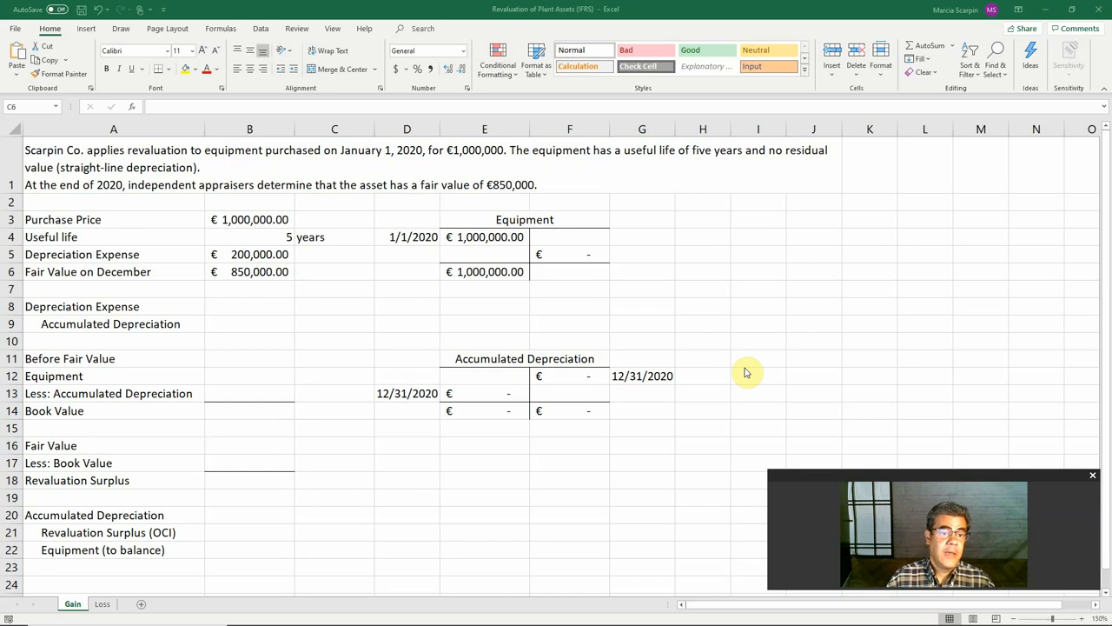
{"action": "mouse_move", "coordinate": [269, 209]}
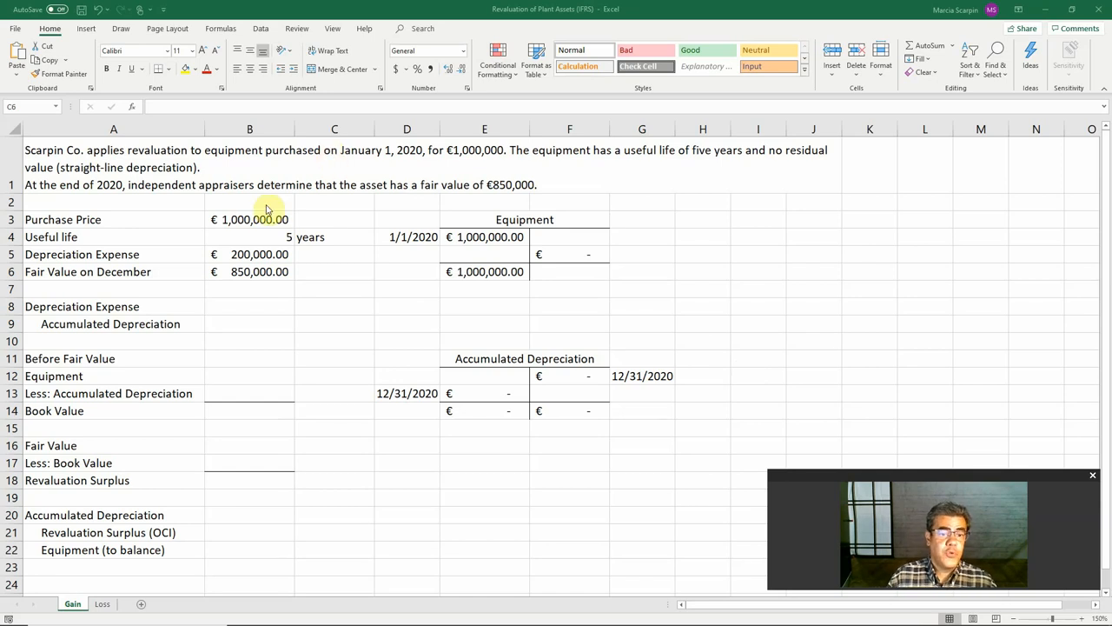
Enter =B3/B4 in B5 for €200,000 depreciation and clear the December fair value in B6
{"action": "left_click", "coordinate": [249, 219]}
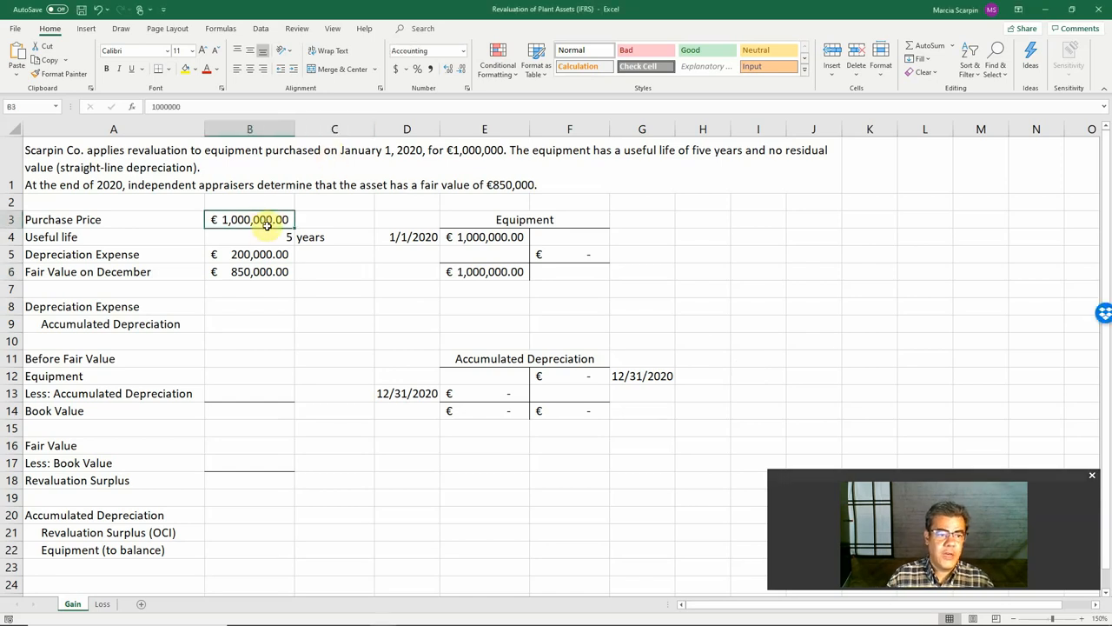
{"action": "left_click", "coordinate": [249, 236]}
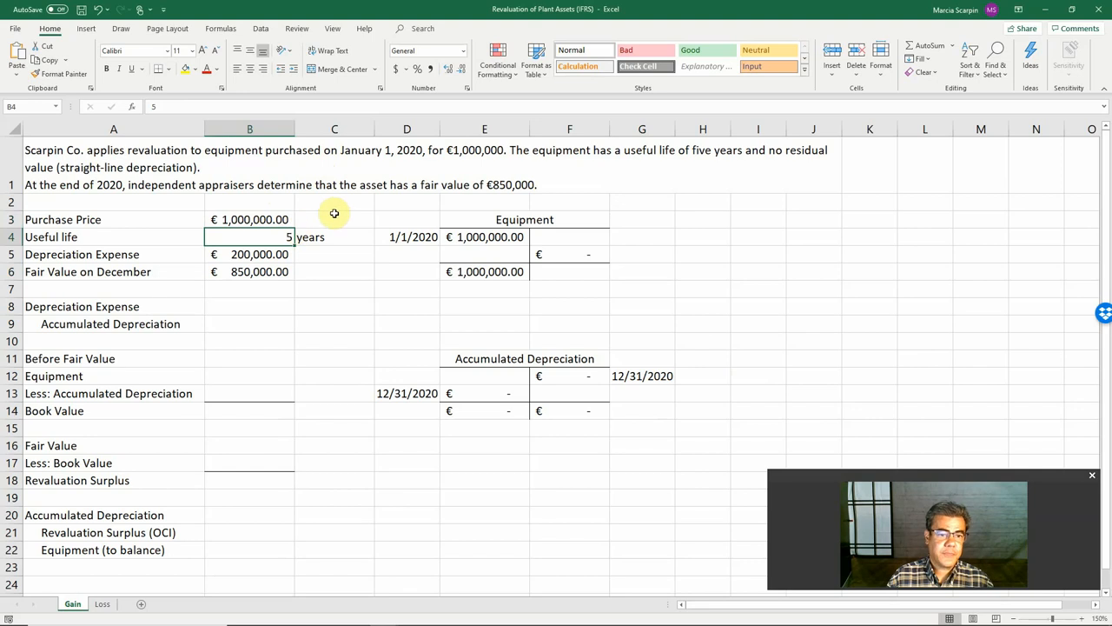
{"action": "left_click", "coordinate": [250, 253]}
{"action": "type", "text": "="}
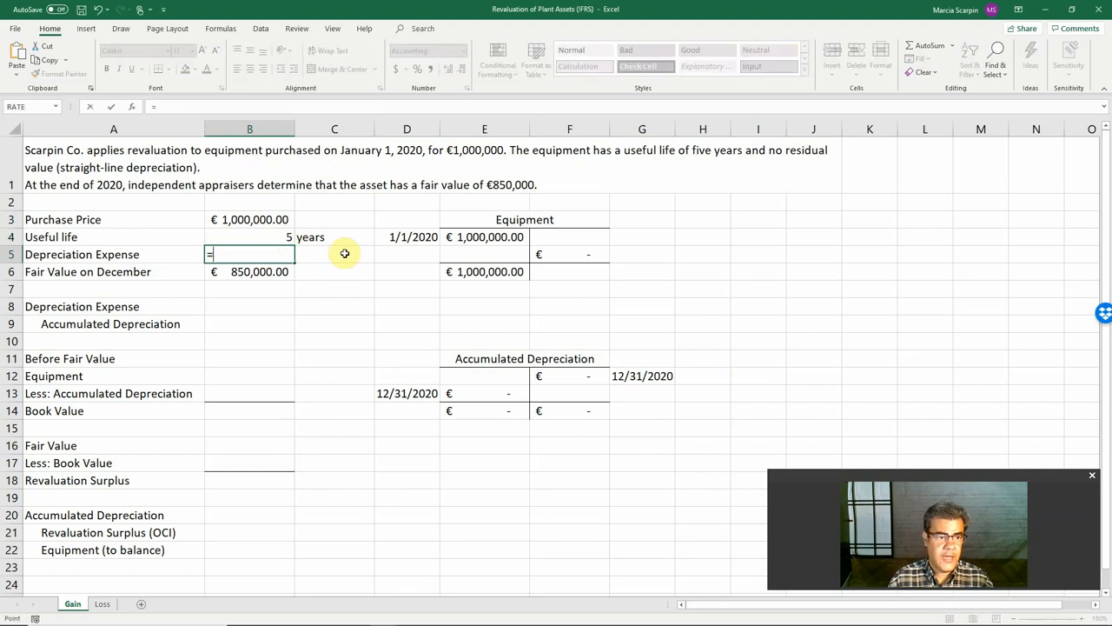
{"action": "left_click", "coordinate": [250, 219]}
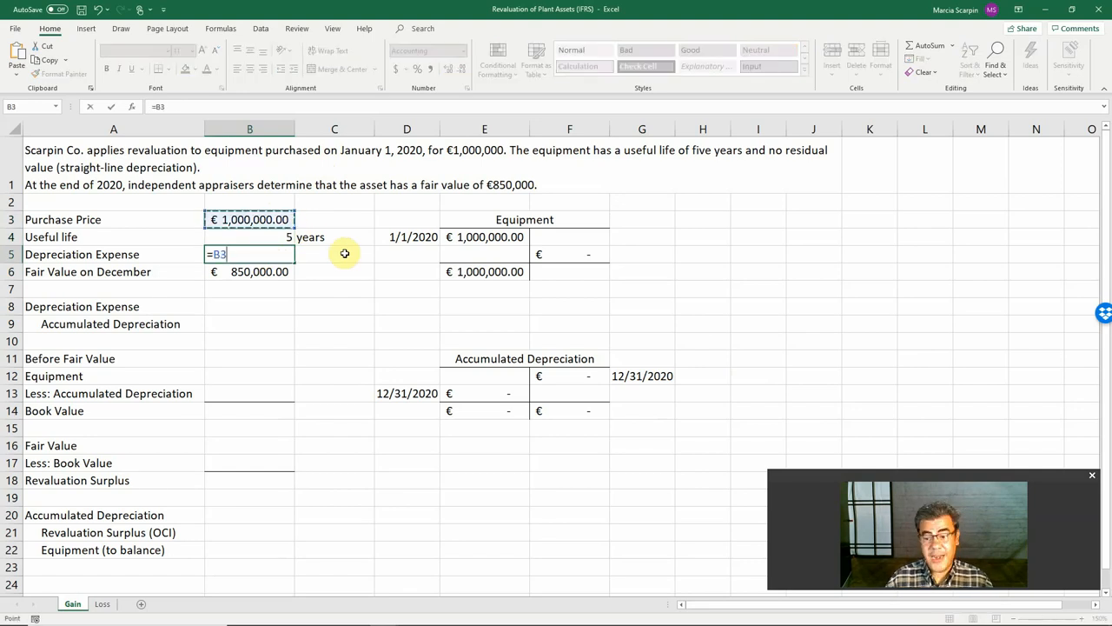
{"action": "mouse_move", "coordinate": [773, 150]}
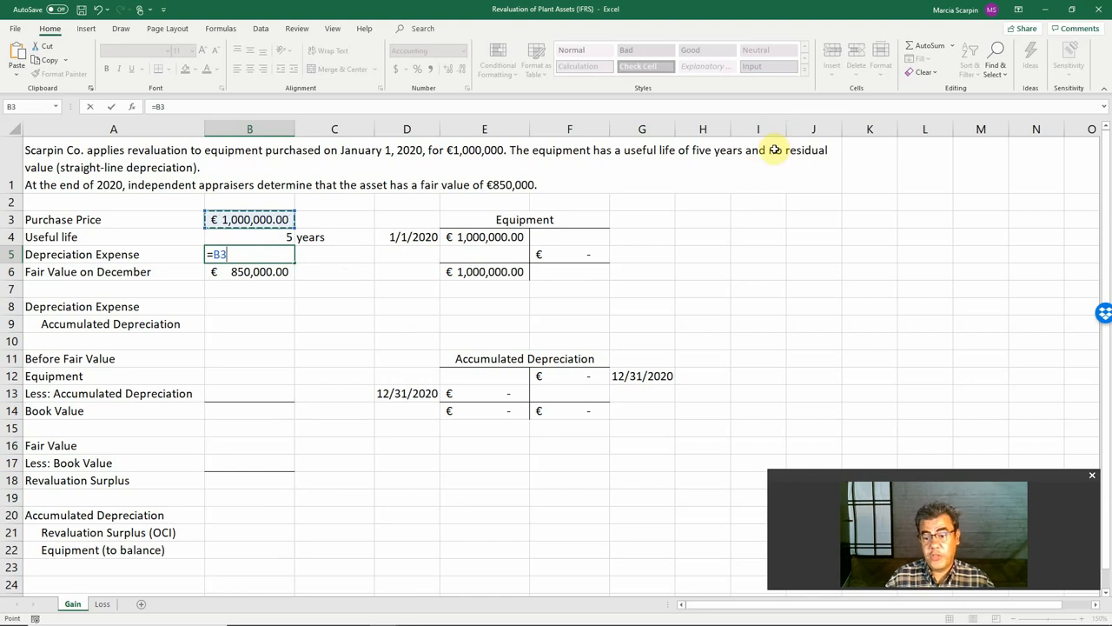
{"action": "type", "text": "/"}
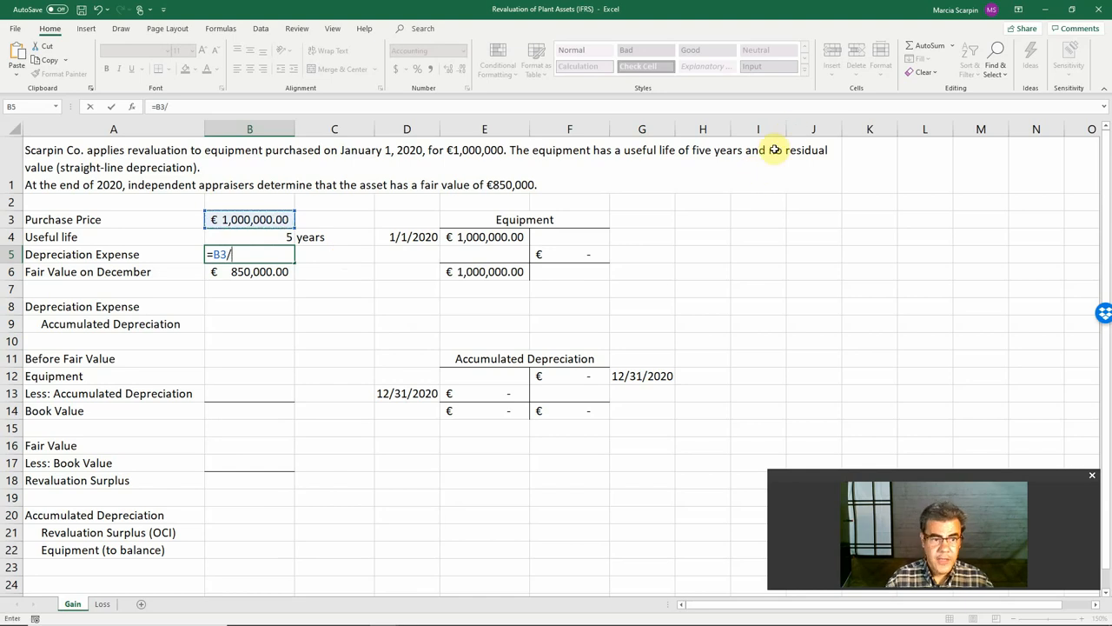
{"action": "key", "text": "Return"}
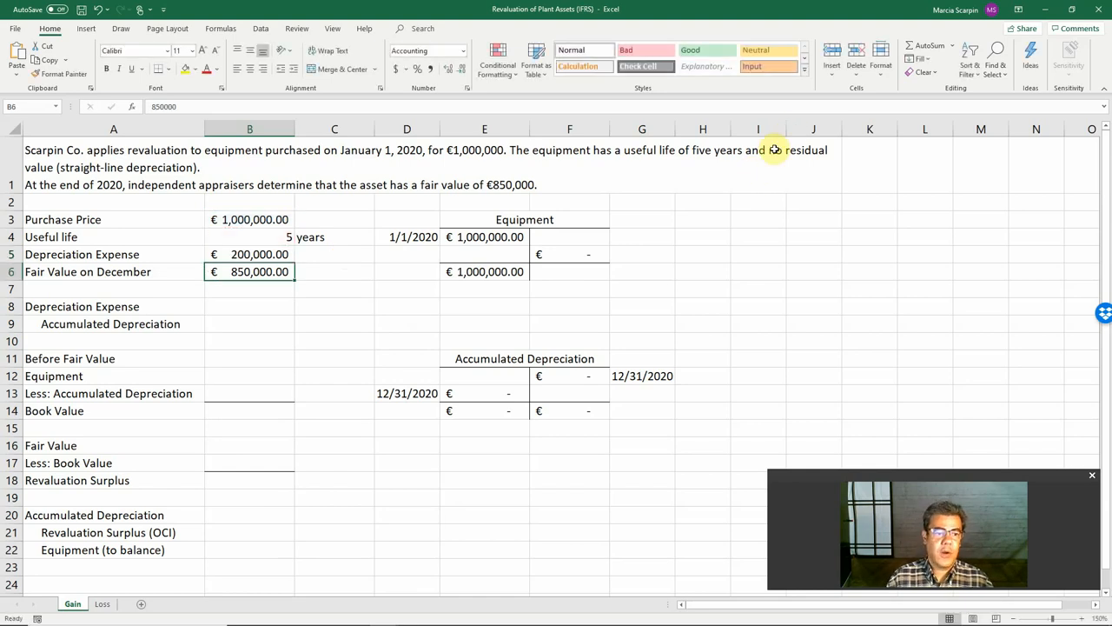
{"action": "mouse_move", "coordinate": [741, 159]}
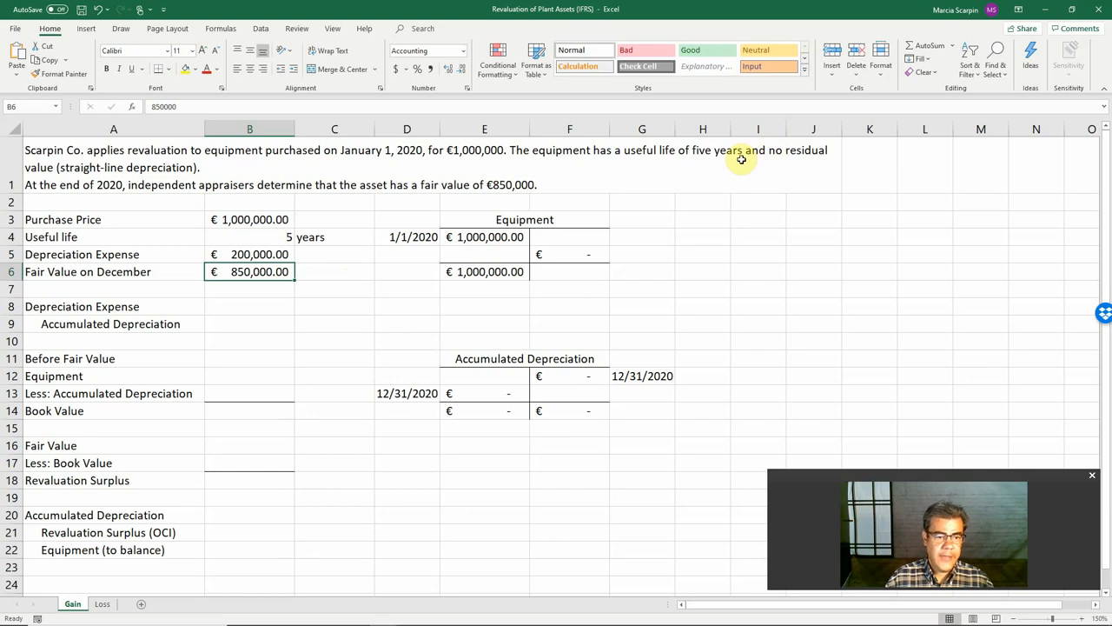
{"action": "key", "text": "Delete"}
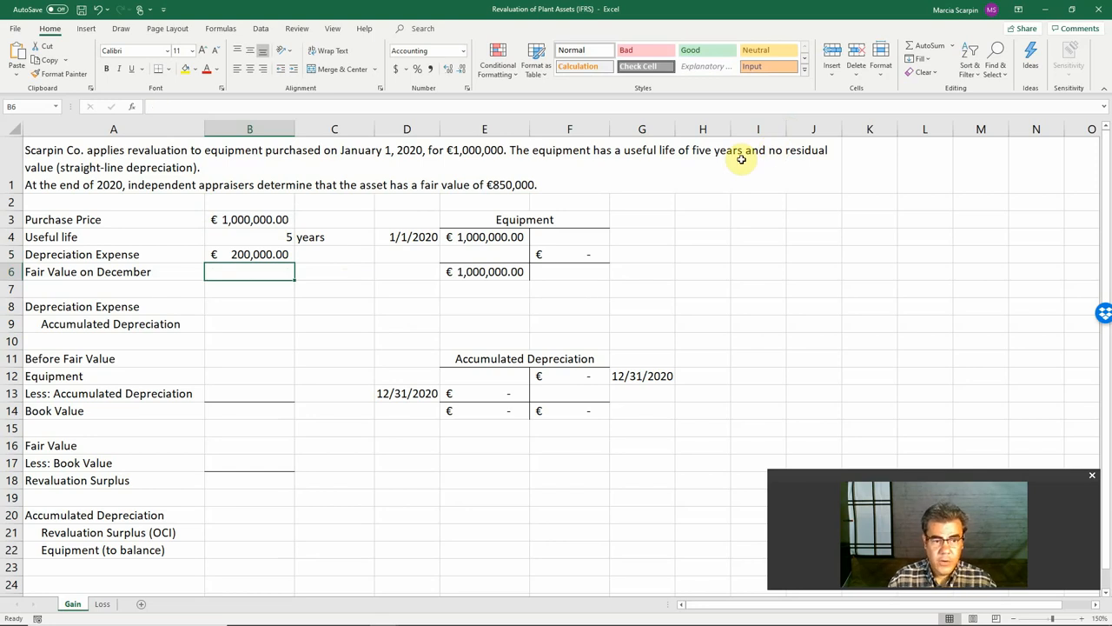
Link the €200,000 depreciation expense debit and accumulated depreciation credit to the depreciation figure
{"action": "left_click", "coordinate": [250, 306]}
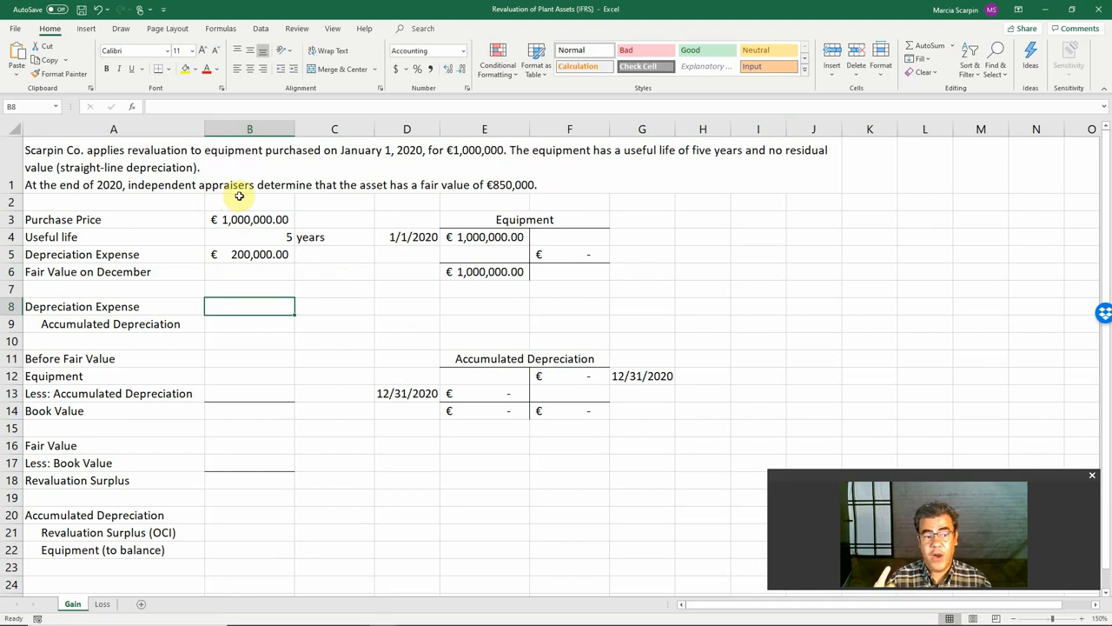
{"action": "type", "text": "+B7"}
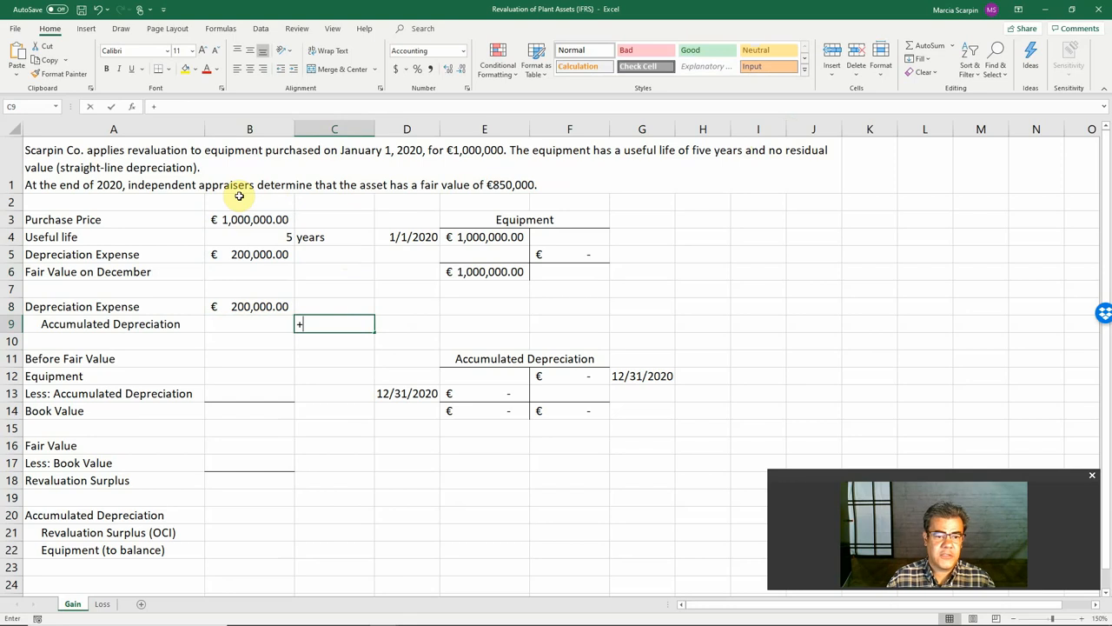
{"action": "left_click", "coordinate": [249, 253]}
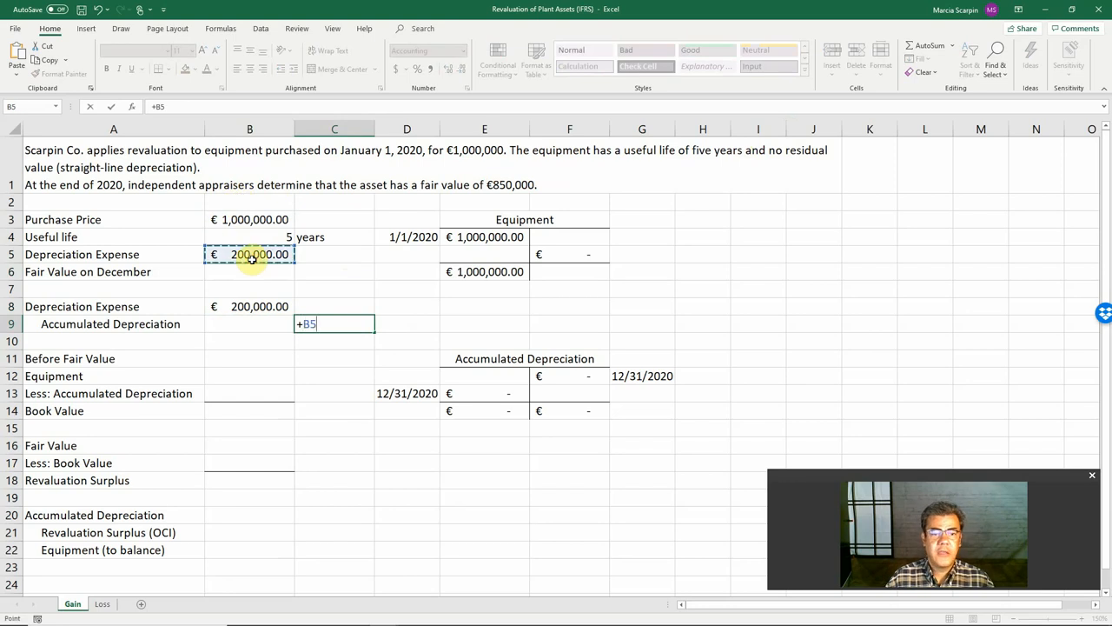
{"action": "key", "text": "Return"}
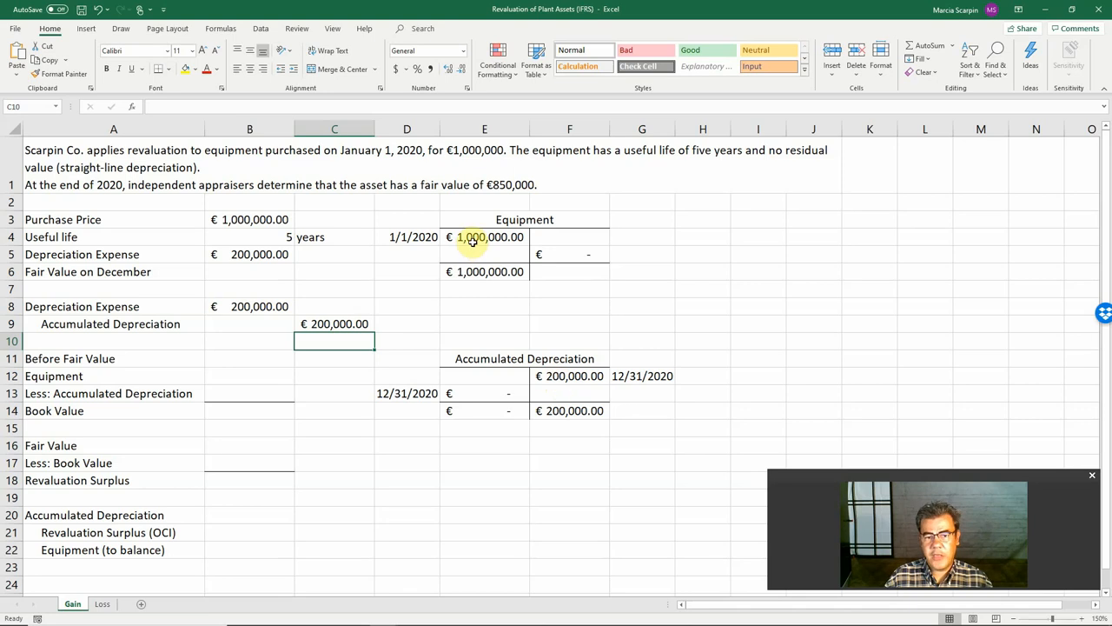
{"action": "mouse_move", "coordinate": [473, 248]}
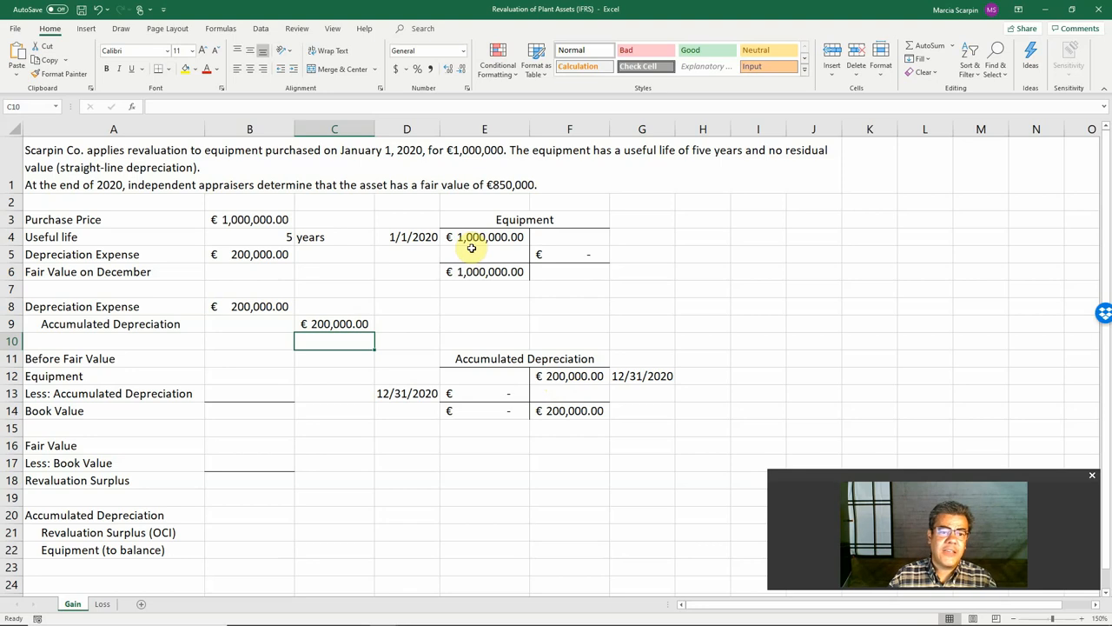
{"action": "mouse_move", "coordinate": [340, 259]}
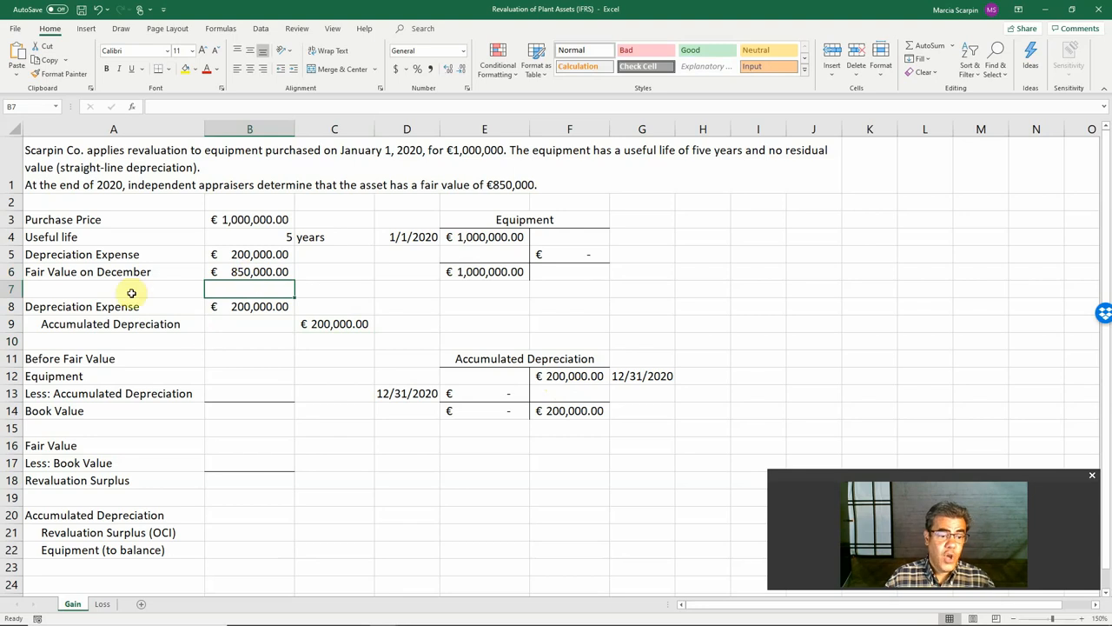
{"action": "mouse_move", "coordinate": [224, 381]}
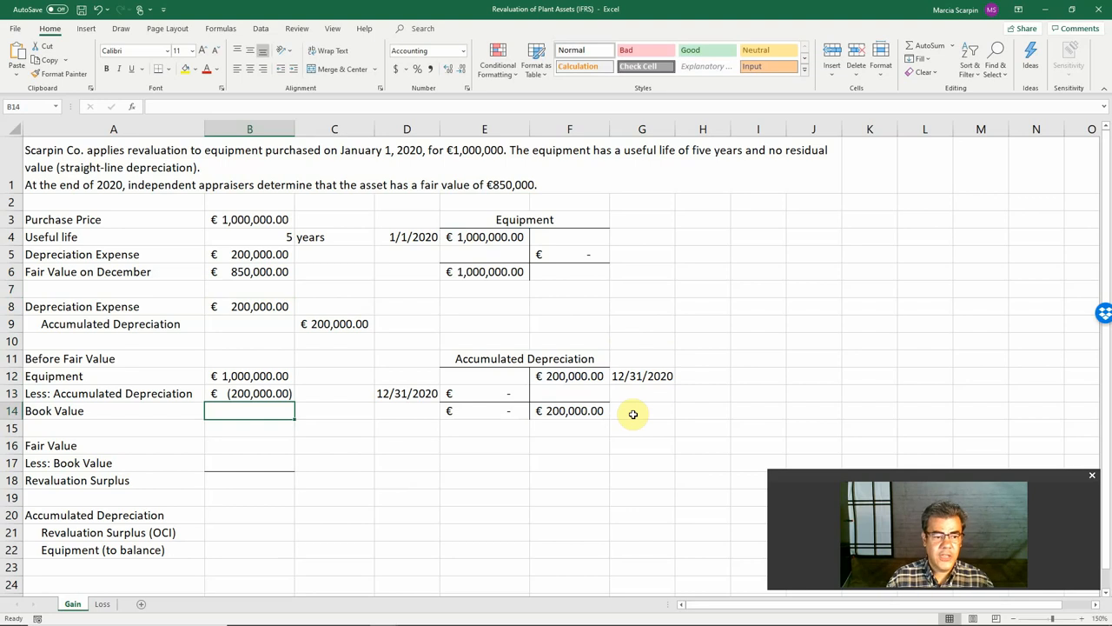
Build book value formulas: equipment €1,000,000 less €200,000 gives €800,000
{"action": "type", "text": "="}
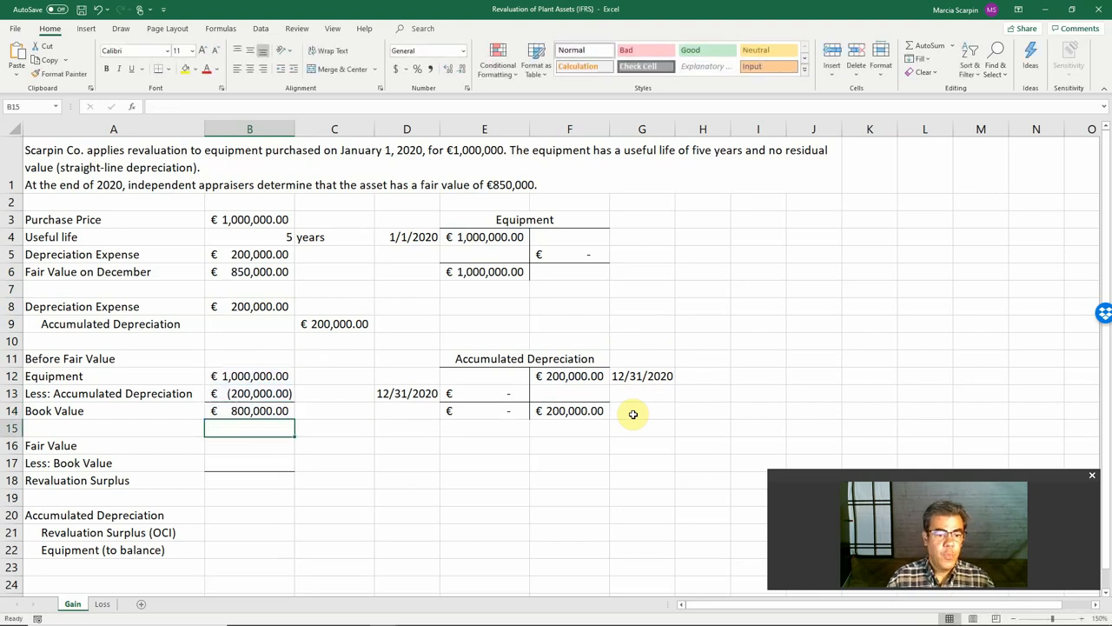
{"action": "mouse_move", "coordinate": [400, 375]}
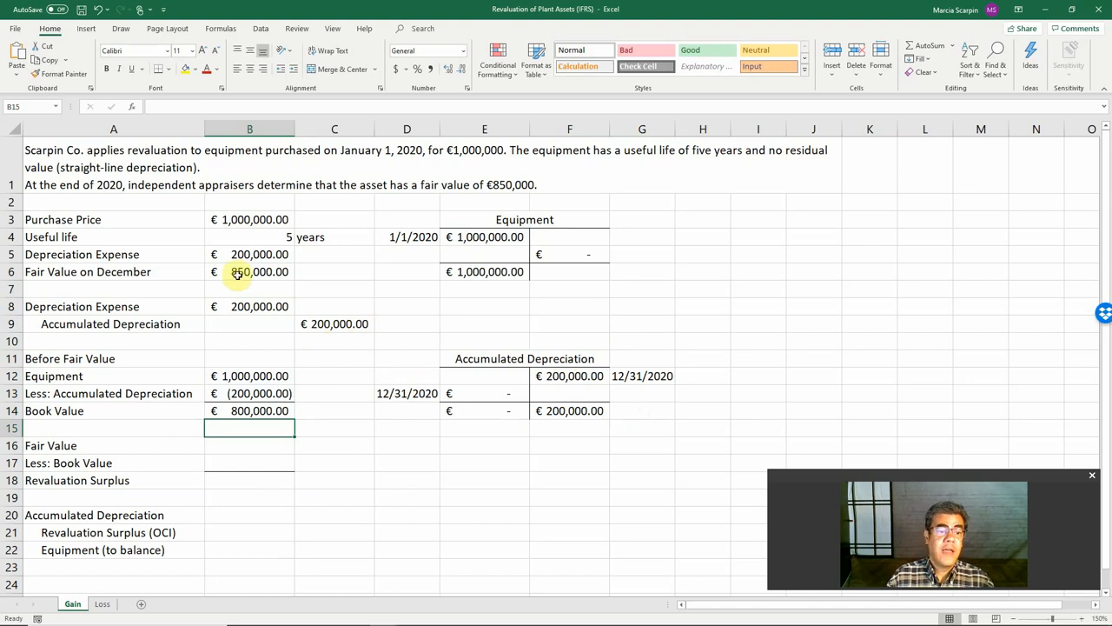
{"action": "left_click", "coordinate": [250, 271]}
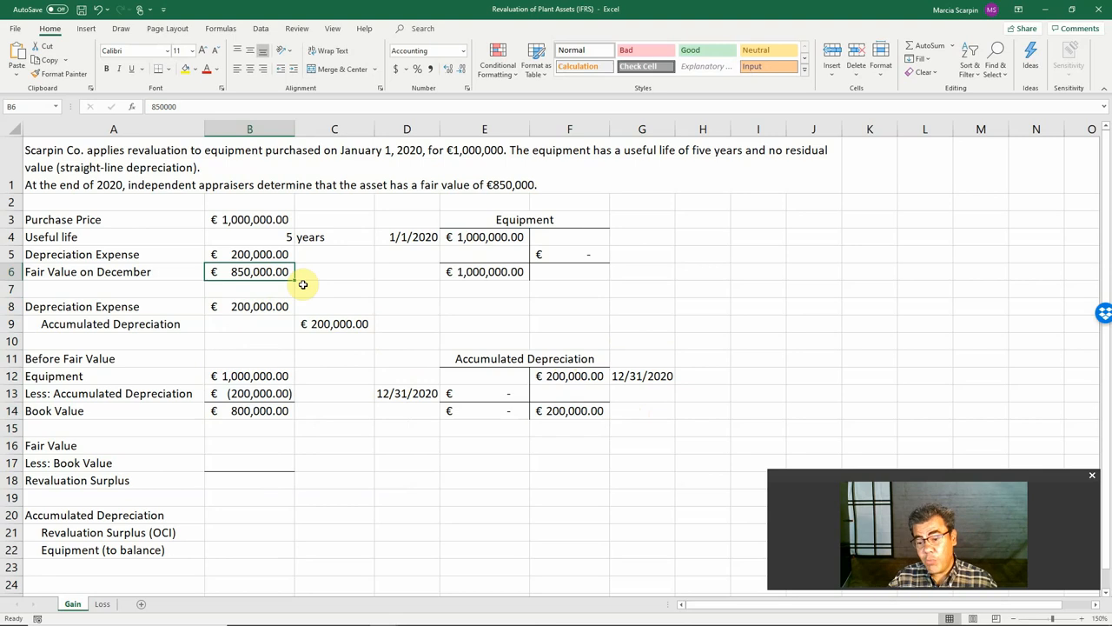
{"action": "mouse_move", "coordinate": [96, 480]}
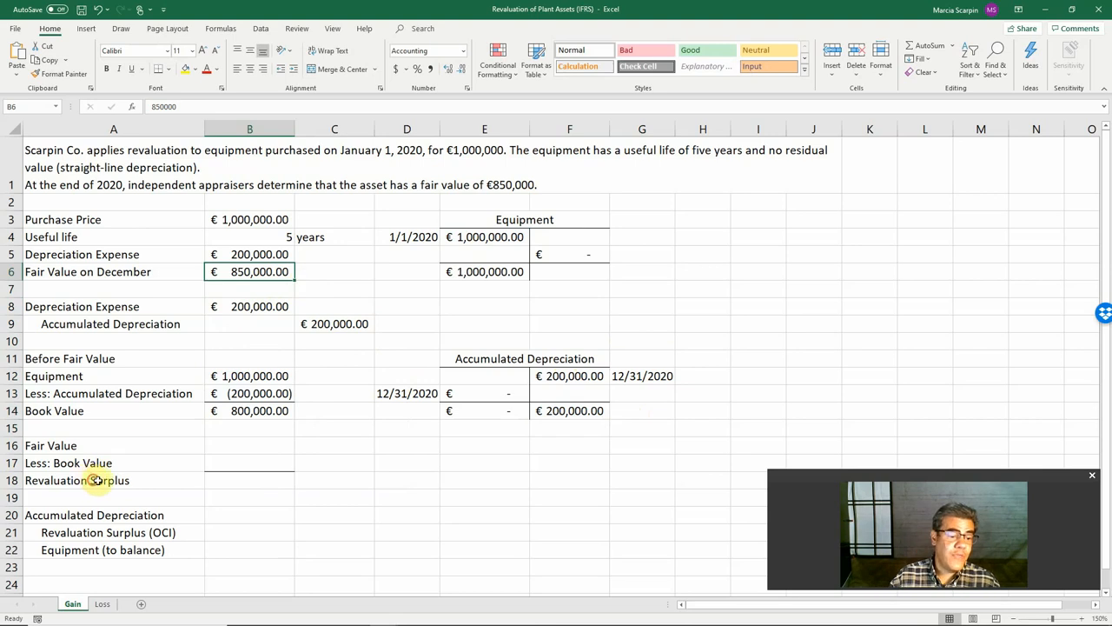
Enter +B6 and -B14 in B16:B17 and start a sum for the €50,000 surplus
{"action": "left_click", "coordinate": [76, 480]}
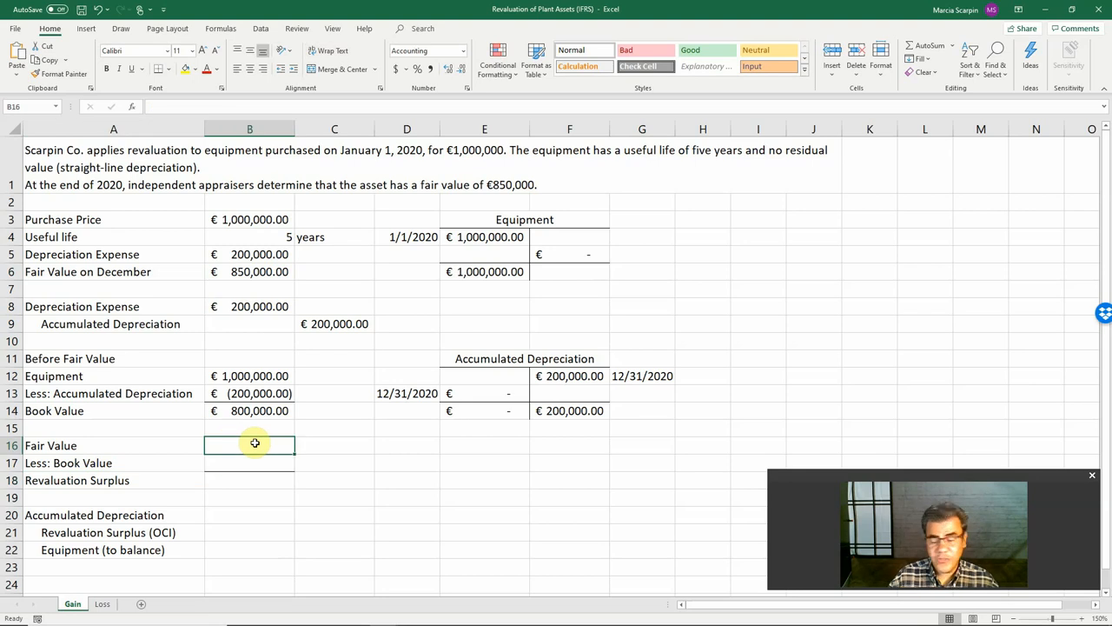
{"action": "type", "text": "+"}
{"action": "left_click", "coordinate": [249, 463]}
{"action": "type", "text": "-"}
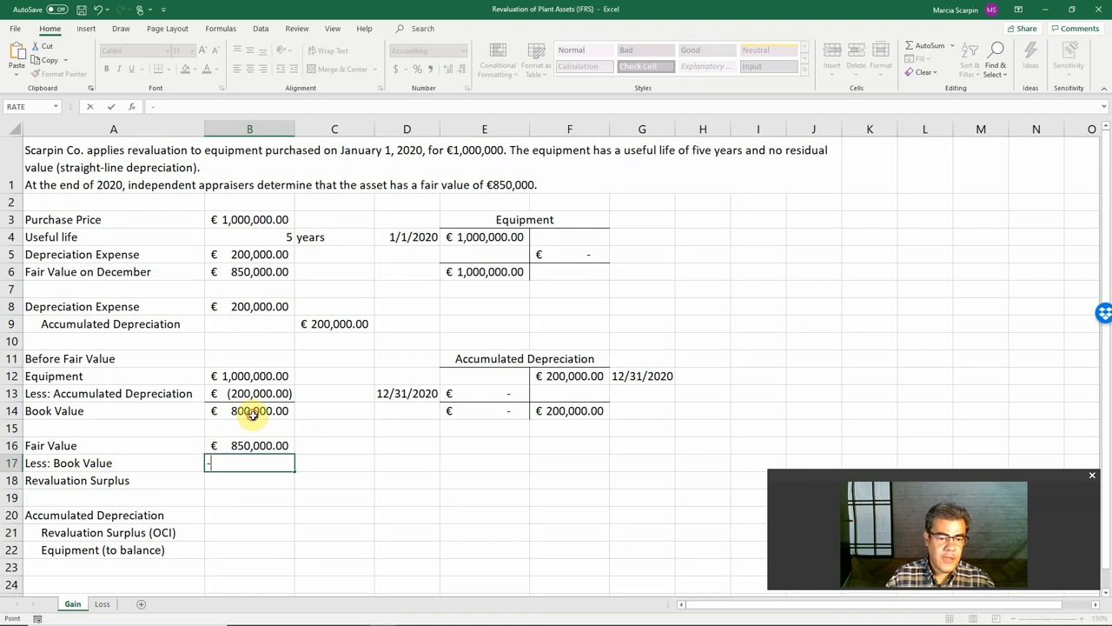
{"action": "key", "text": "Return"}
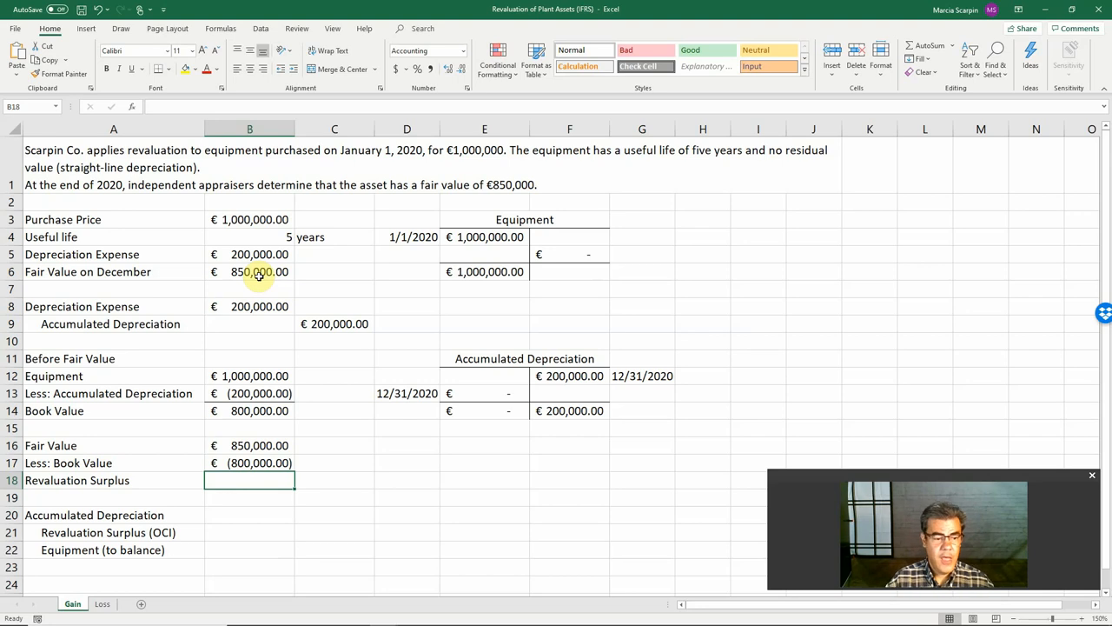
{"action": "type", "text": "=s"}
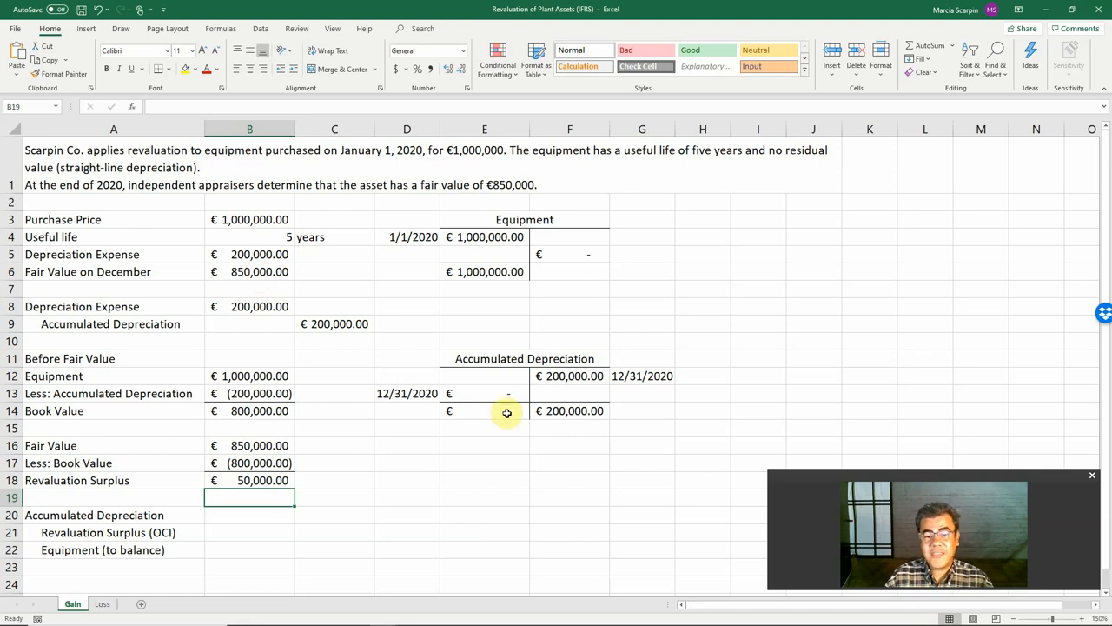
{"action": "mouse_move", "coordinate": [241, 511]}
{"action": "type", "text": "+"}
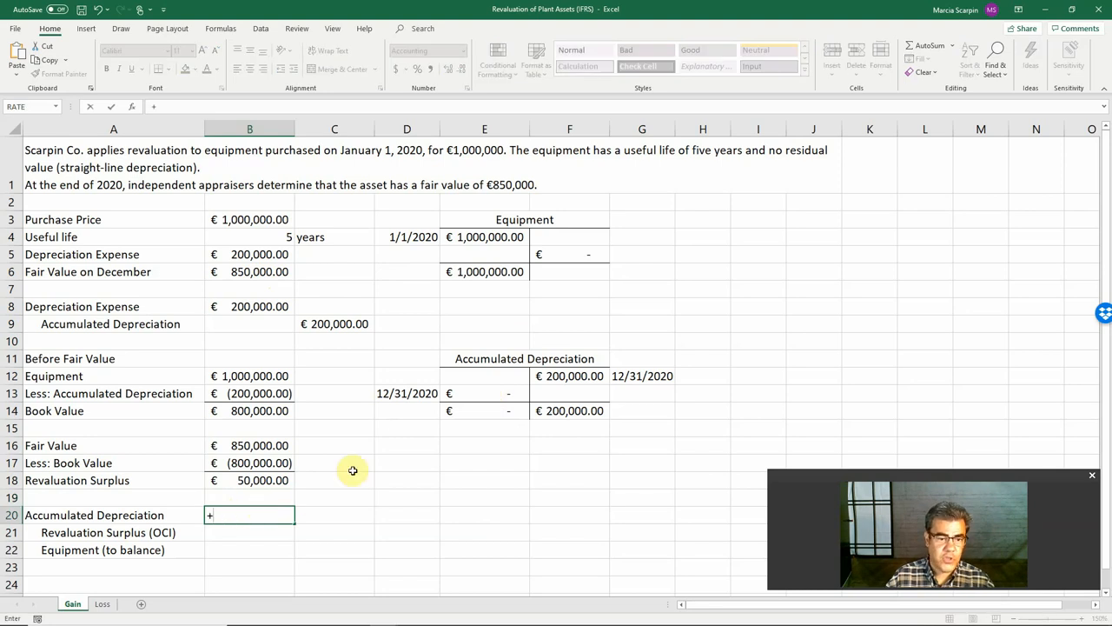
Debit €200,000 accumulated depreciation from F12 and credit the €50,000 revaluation surplus
{"action": "left_click", "coordinate": [569, 376]}
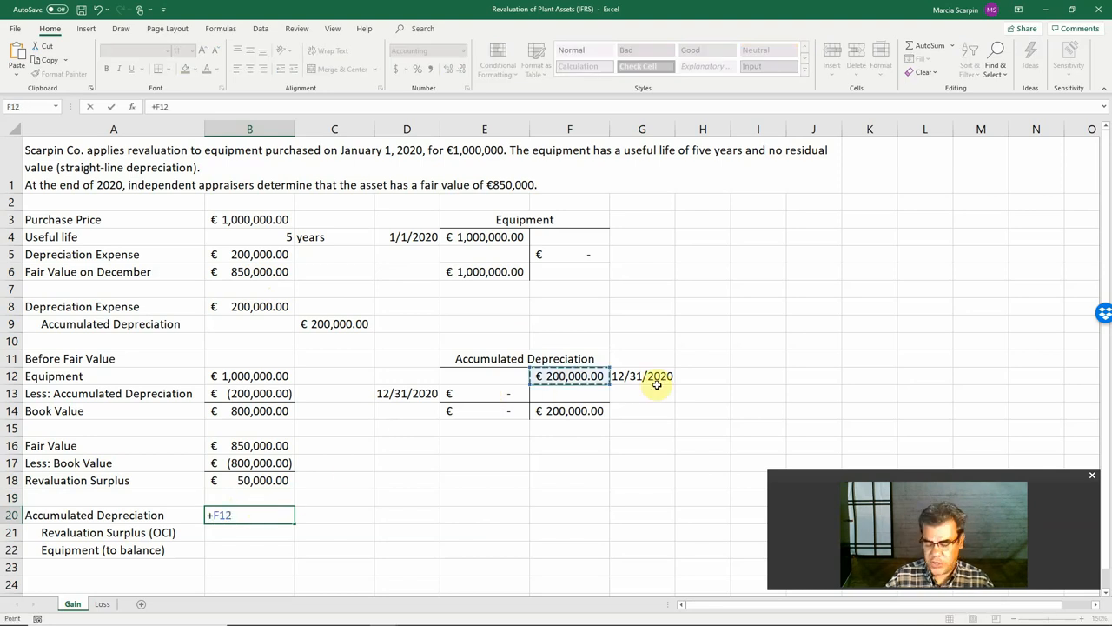
{"action": "key", "text": "Return"}
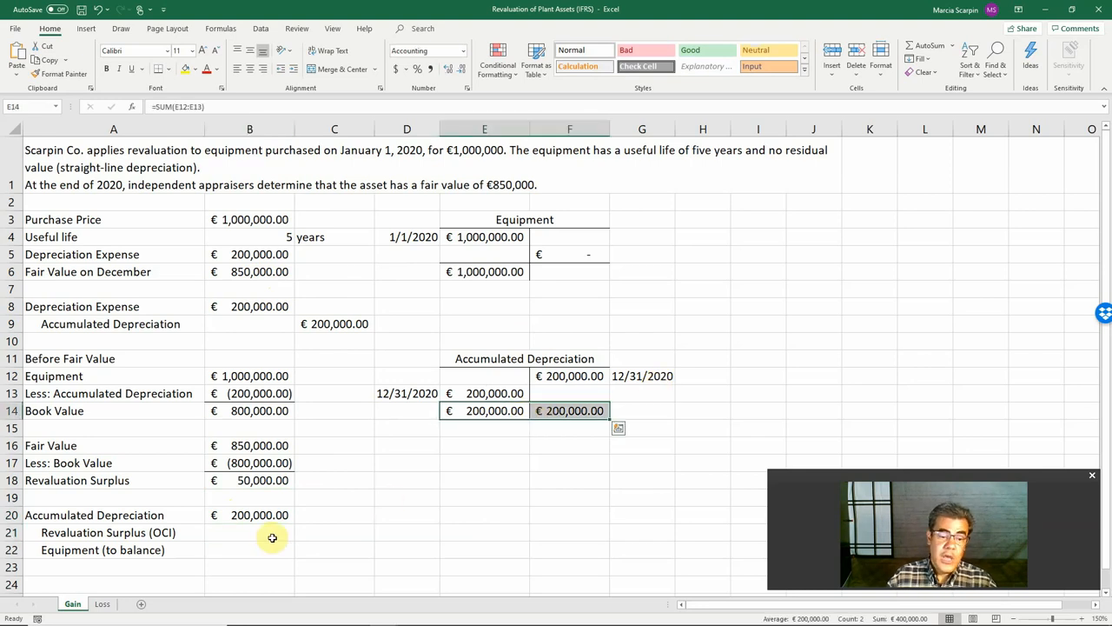
{"action": "left_click", "coordinate": [249, 479]}
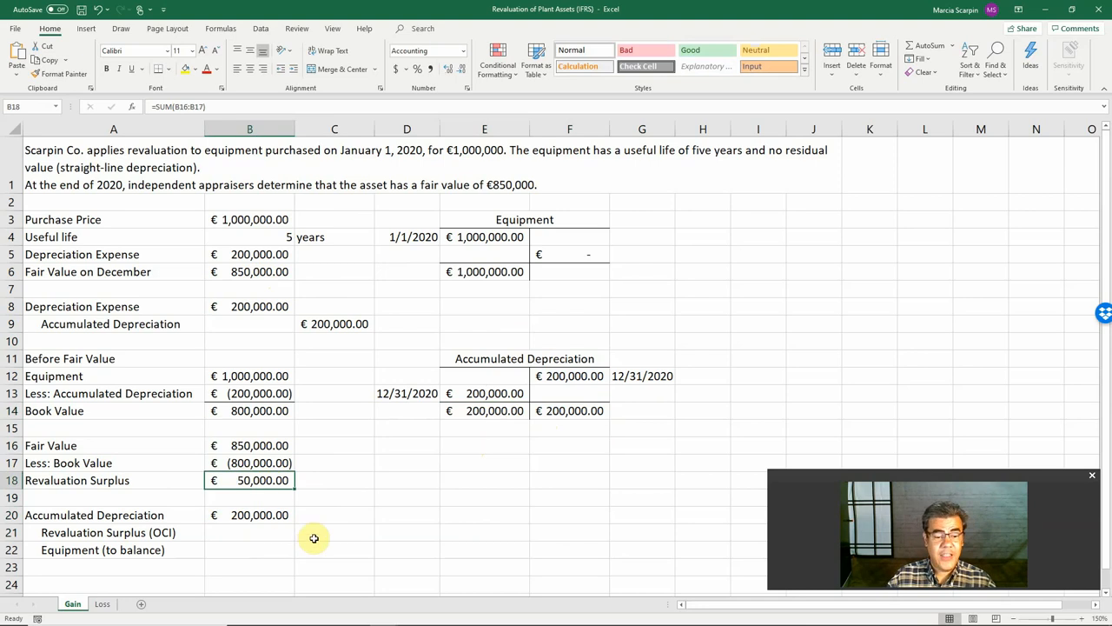
{"action": "left_click", "coordinate": [333, 531]}
{"action": "type", "text": "+B18"}
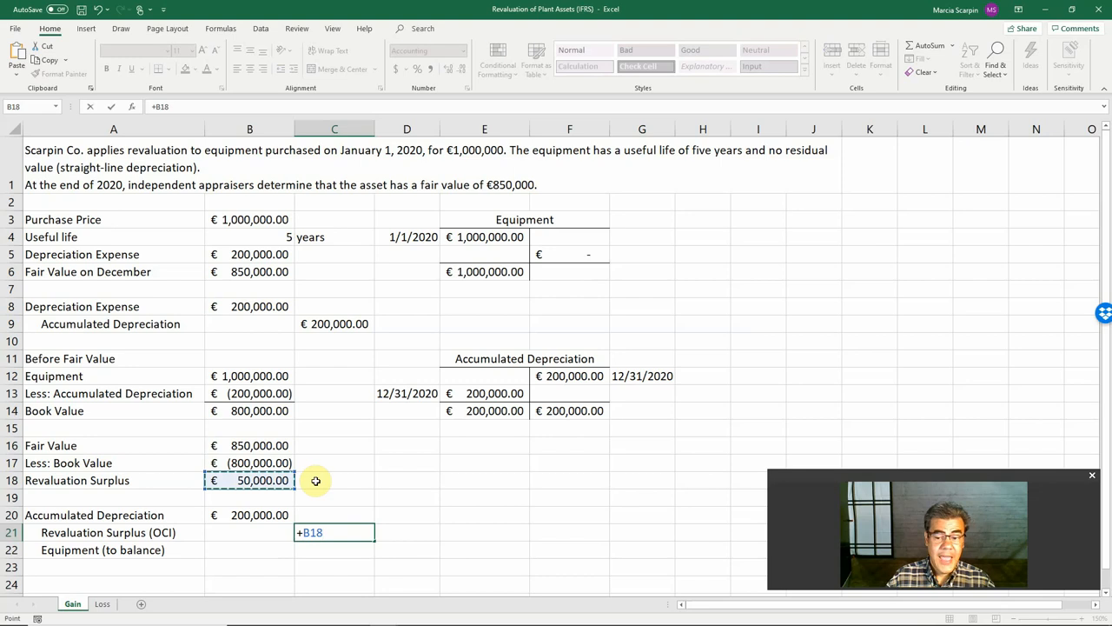
{"action": "key", "text": "Return"}
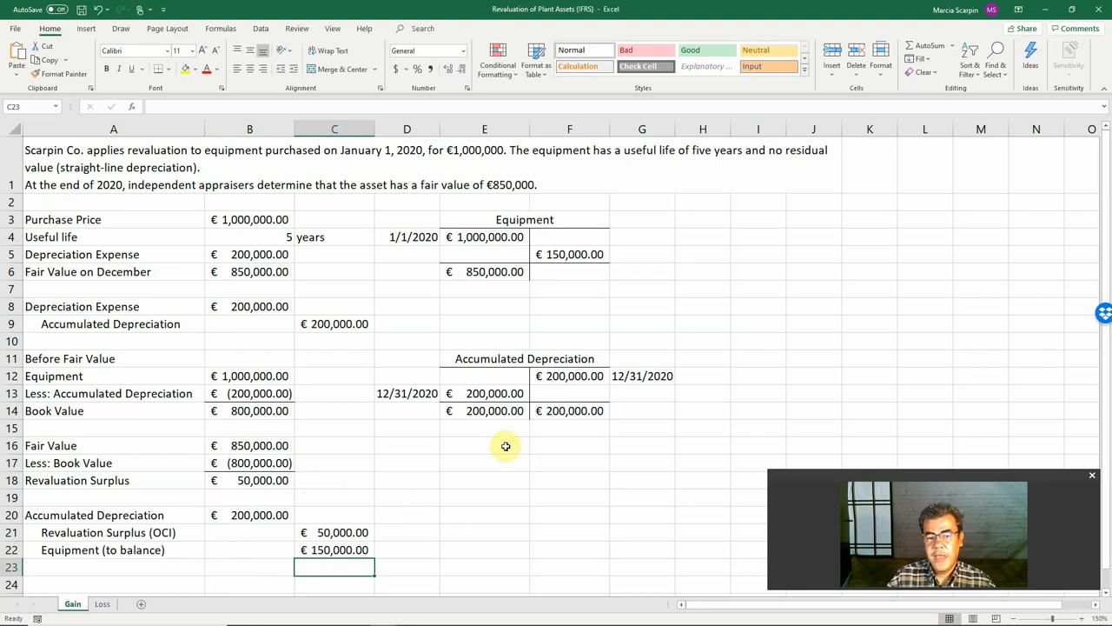
{"action": "mouse_move", "coordinate": [502, 313]}
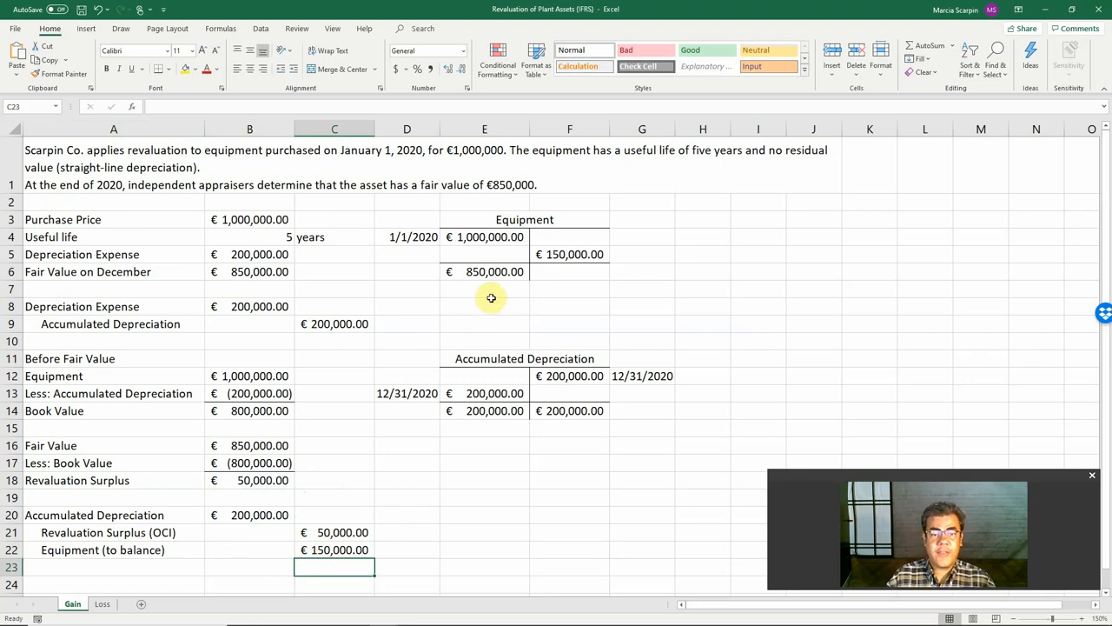
Fill E6's €850,000 equipment balance and B6's fair value yellow
{"action": "left_click", "coordinate": [484, 271]}
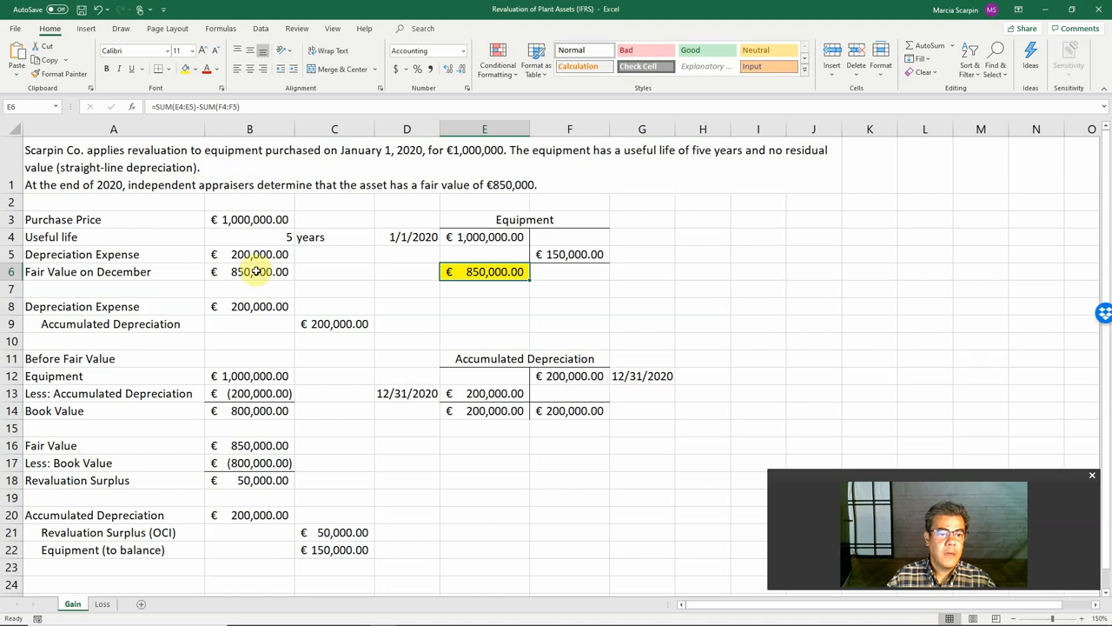
{"action": "left_click", "coordinate": [249, 271]}
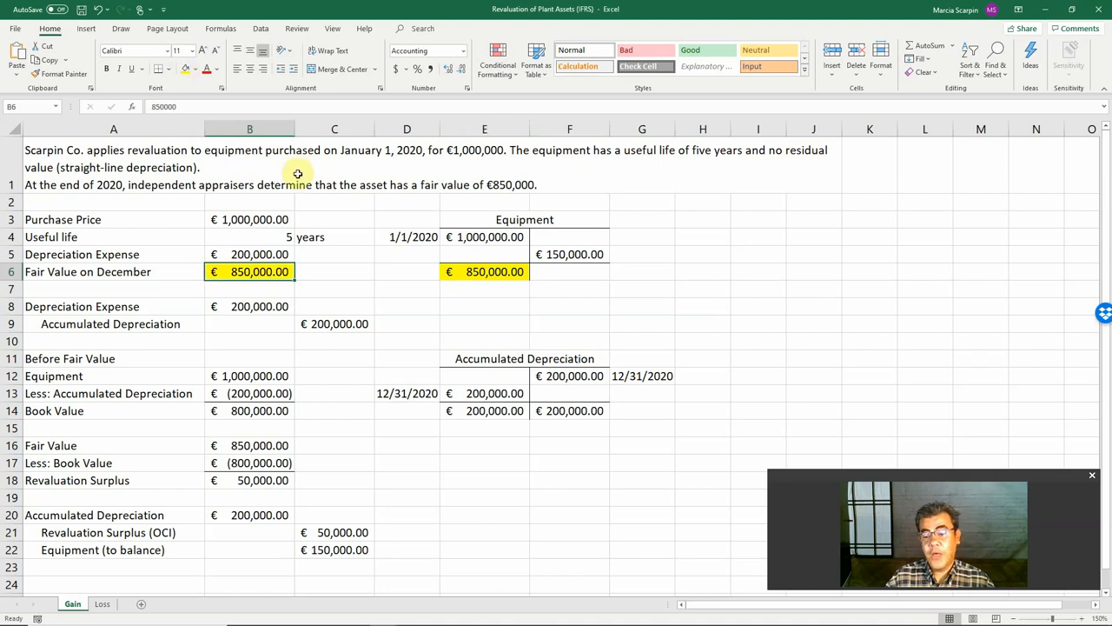
{"action": "mouse_move", "coordinate": [298, 185]}
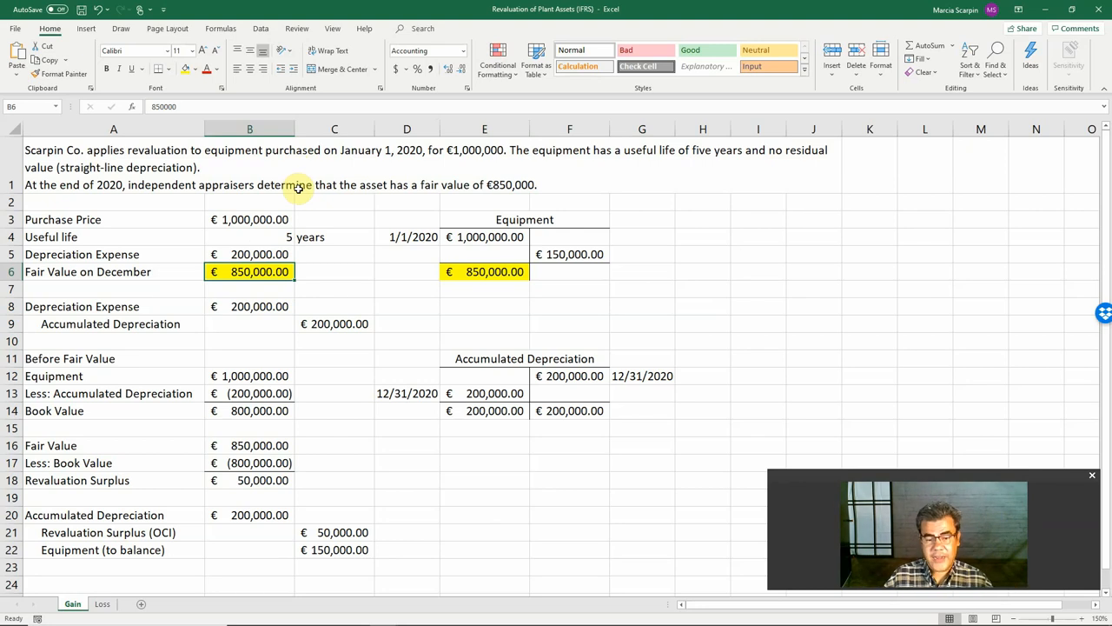
{"action": "mouse_move", "coordinate": [119, 591]}
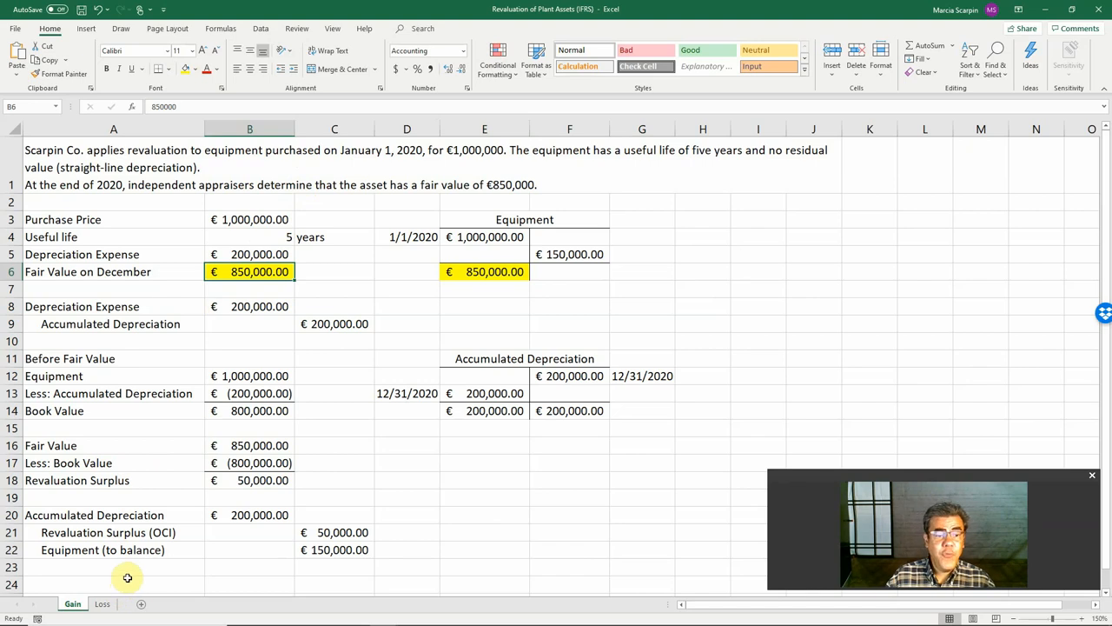
On the Loss sheet, widen column F and select the old loss and entry figures
{"action": "left_click", "coordinate": [101, 603]}
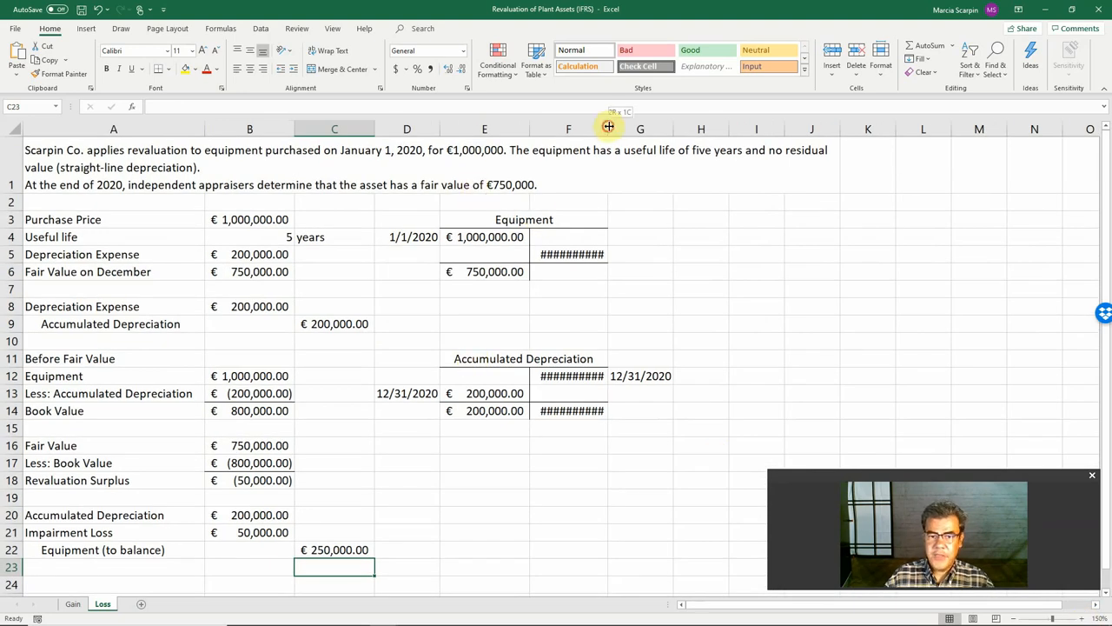
{"action": "left_click_drag", "start_coordinate": [608, 129], "coordinate": [638, 128]}
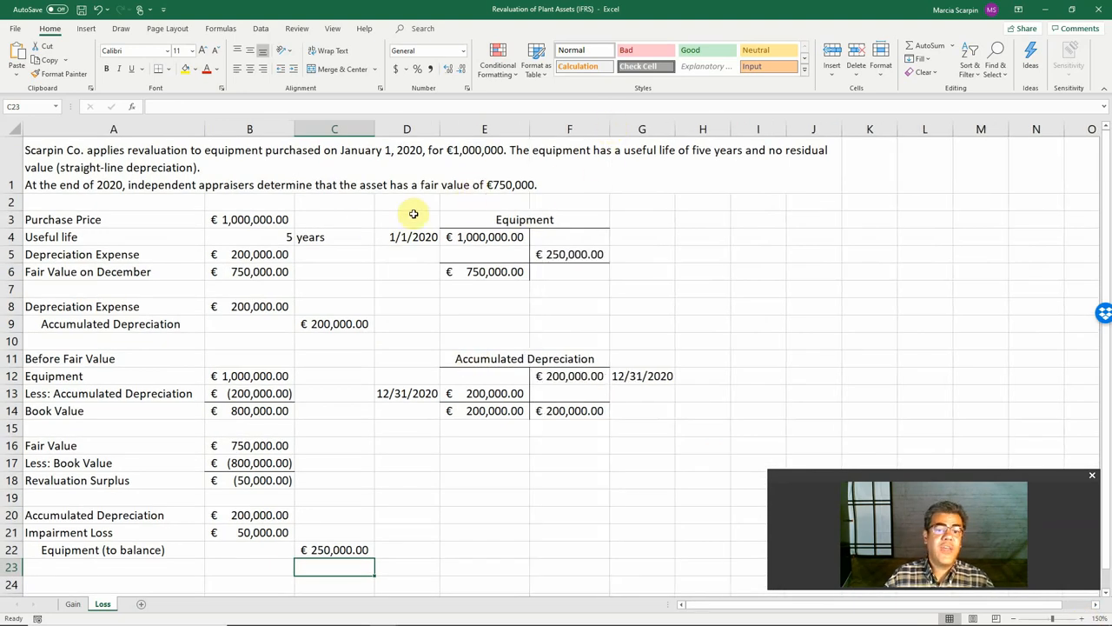
{"action": "left_click", "coordinate": [249, 271]}
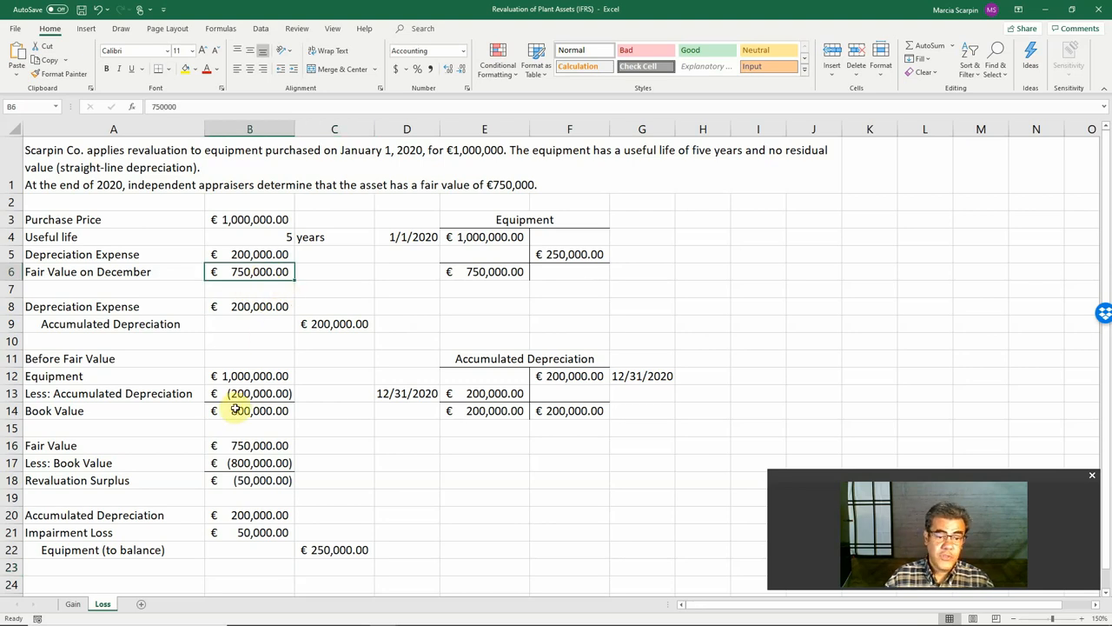
{"action": "left_click", "coordinate": [249, 410]}
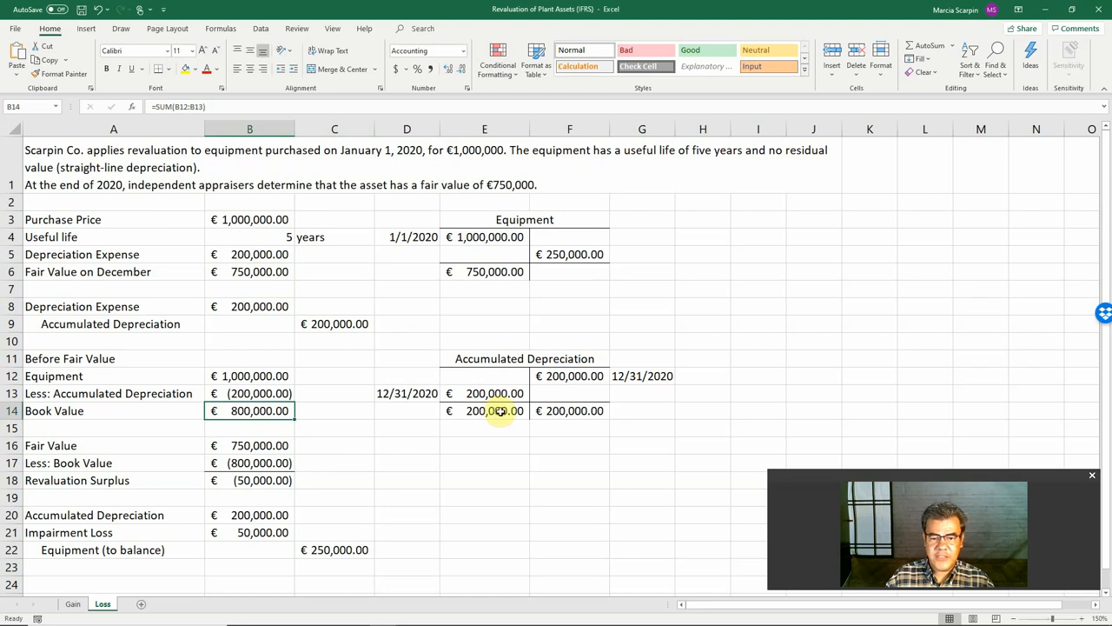
{"action": "left_click_drag", "start_coordinate": [250, 445], "coordinate": [249, 549]}
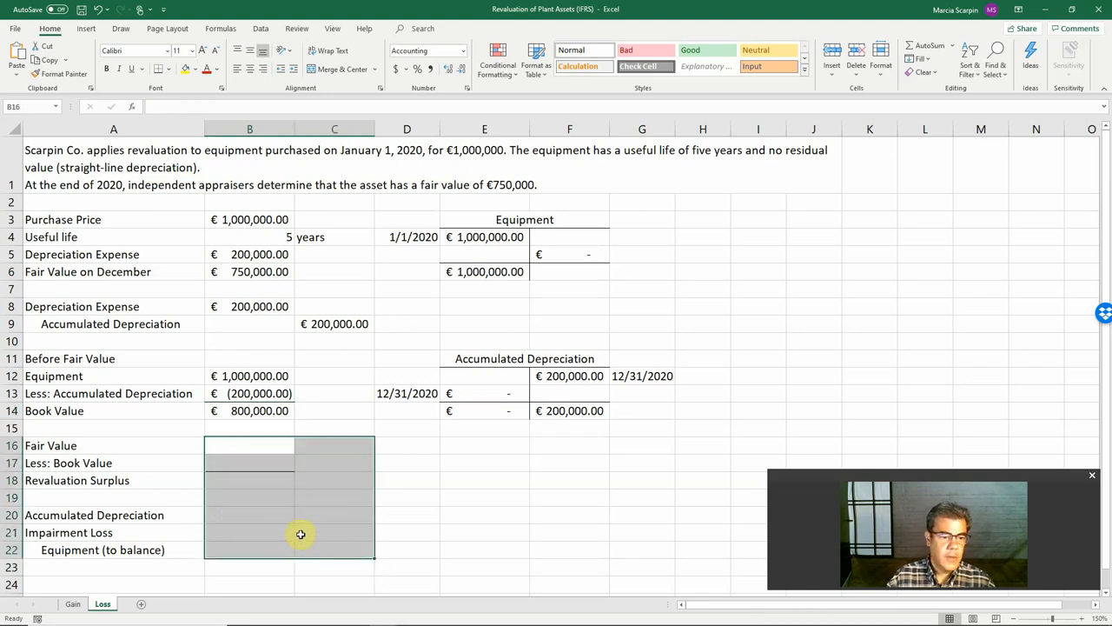
Enter €750,000 fair value less €800,000 book value in B16:B17
{"action": "left_click", "coordinate": [250, 444]}
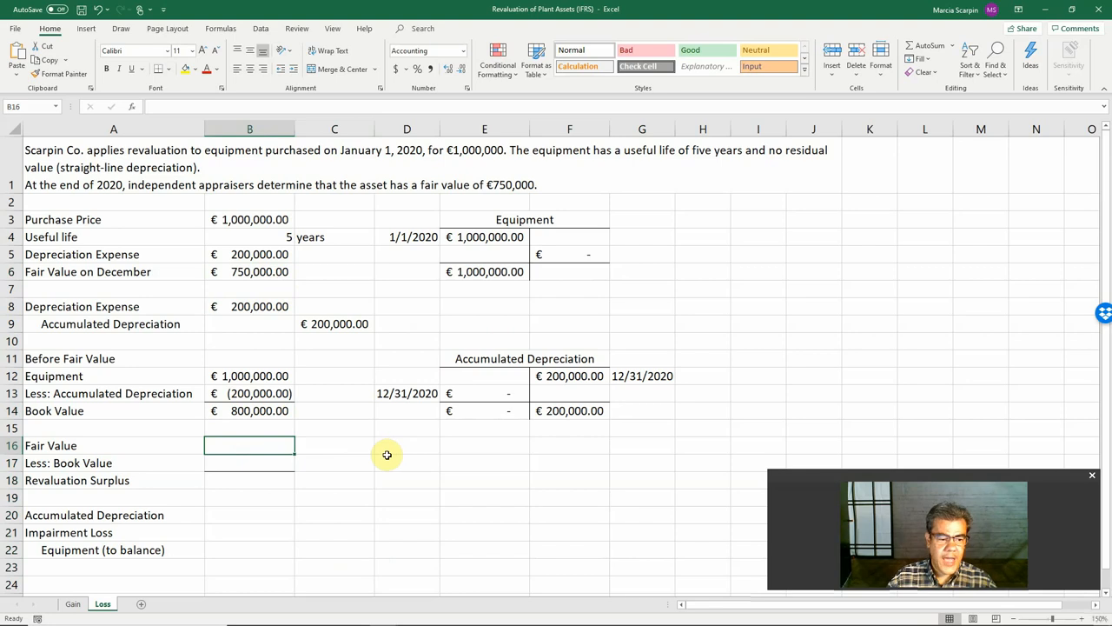
{"action": "type", "text": "+"}
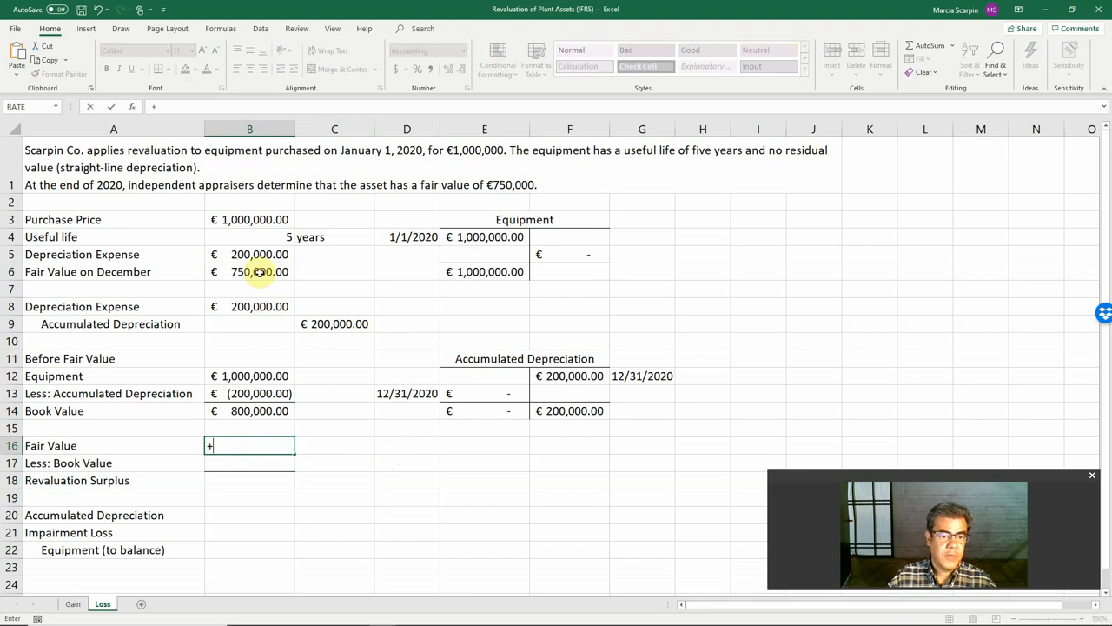
{"action": "key", "text": "Return"}
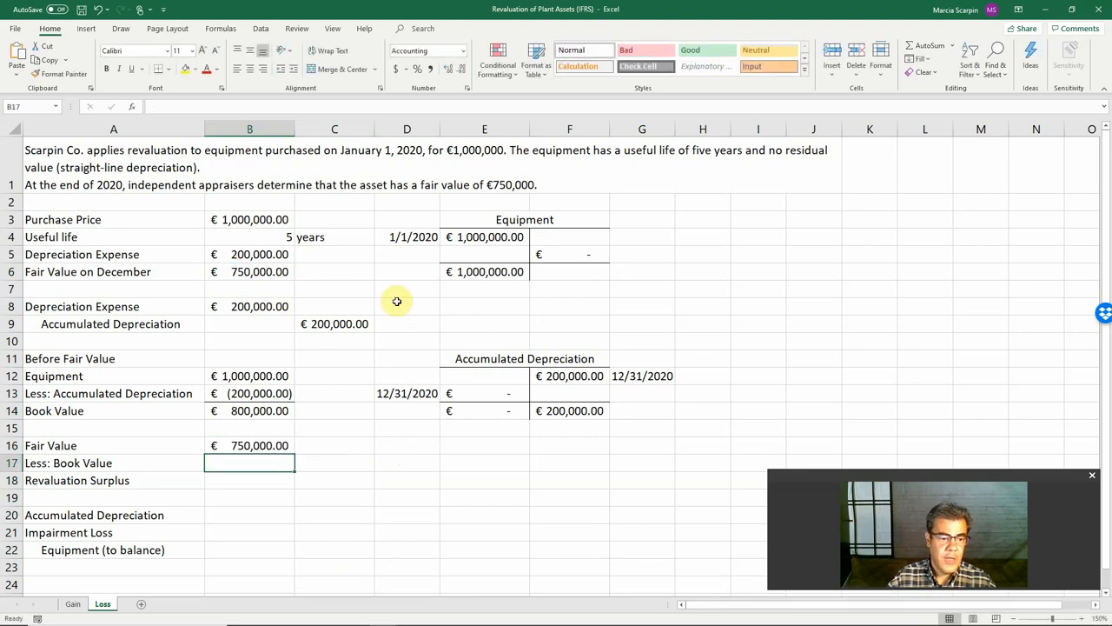
{"action": "type", "text": "-"}
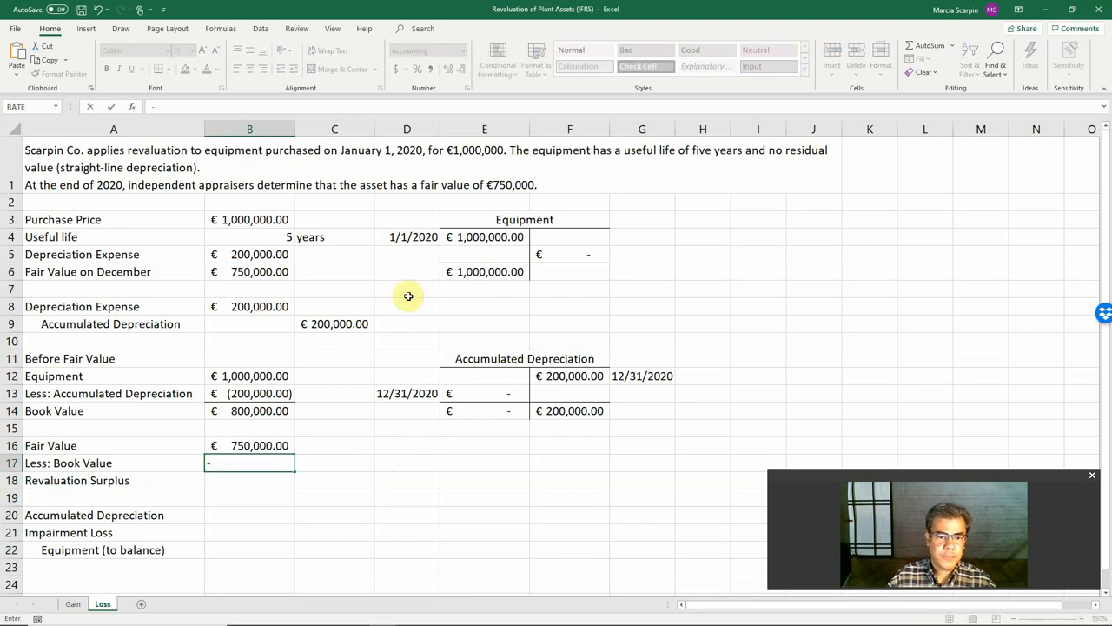
{"action": "left_click", "coordinate": [249, 411]}
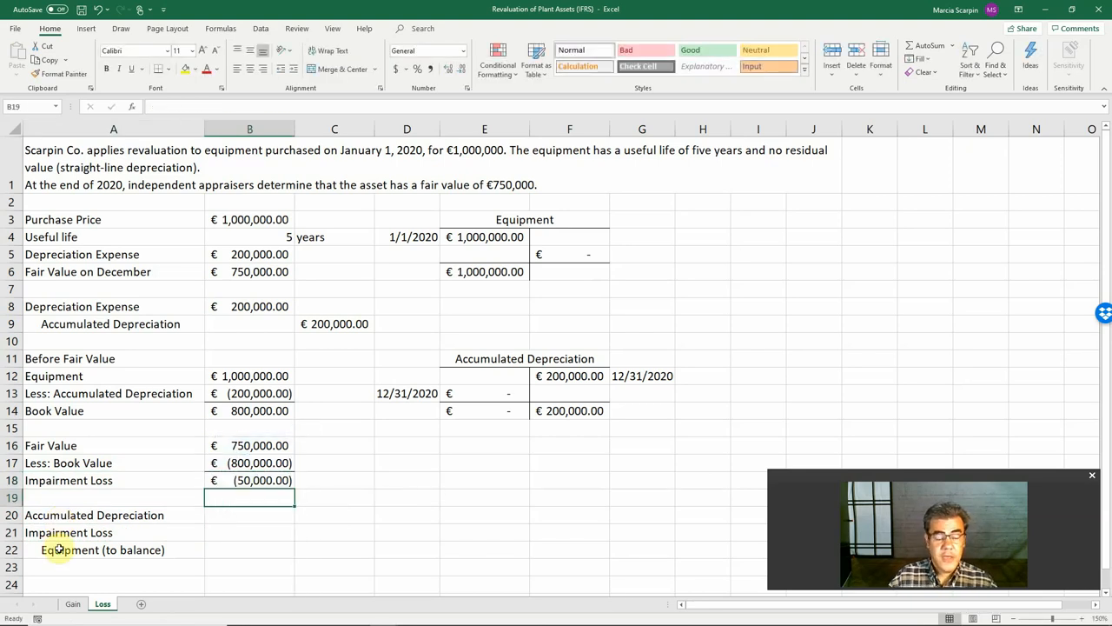
Debit €200,000 accumulated depreciation in the impairment journal entry
{"action": "left_click", "coordinate": [250, 514]}
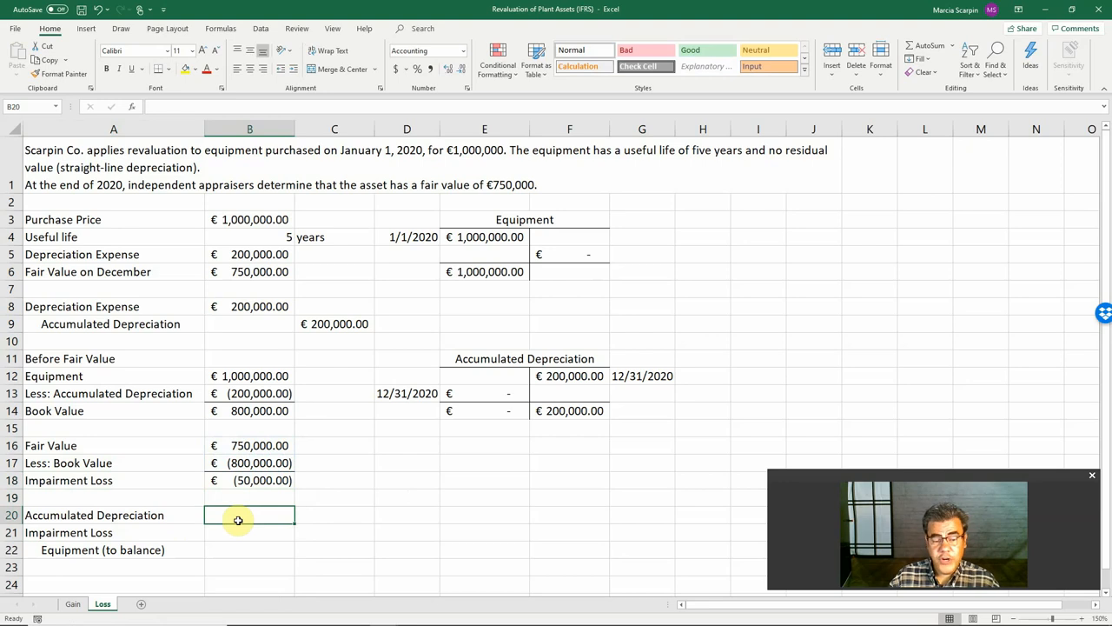
{"action": "type", "text": "+"}
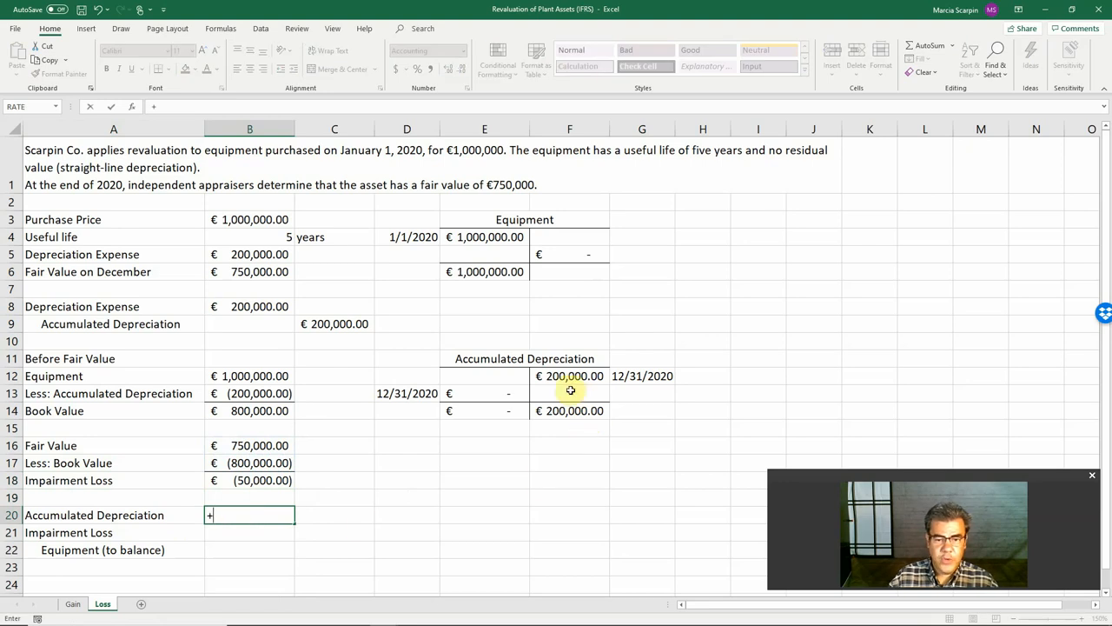
{"action": "key", "text": "Return"}
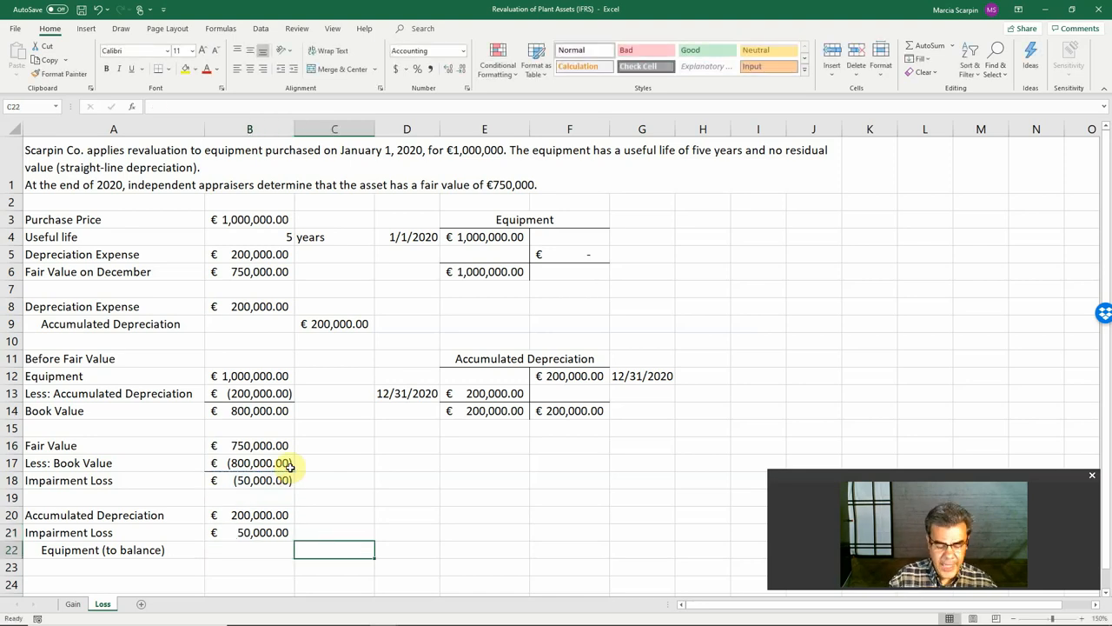
Sum the €250,000 equipment credit and fill E6 and the €750,000 fair value yellow
{"action": "type", "text": "=sum"}
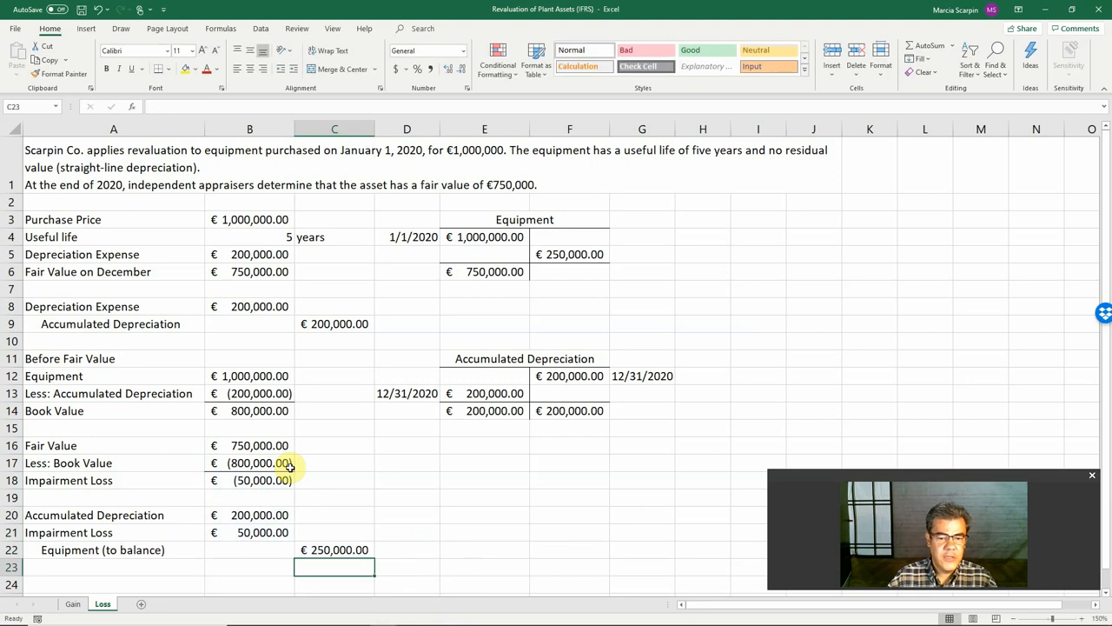
{"action": "left_click", "coordinate": [569, 254]}
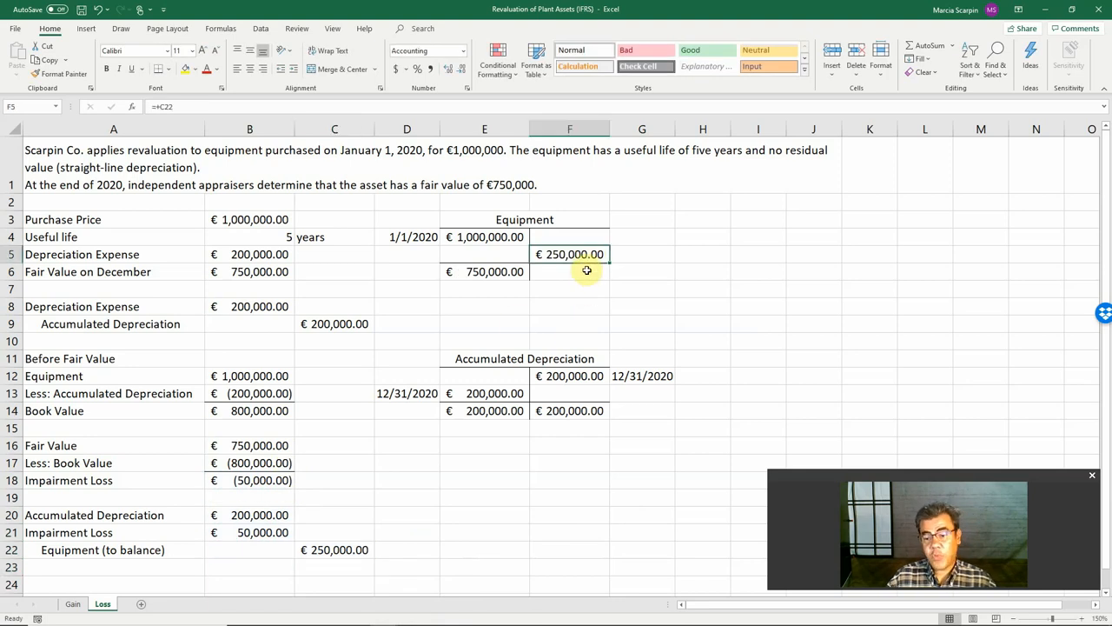
{"action": "left_click", "coordinate": [484, 271]}
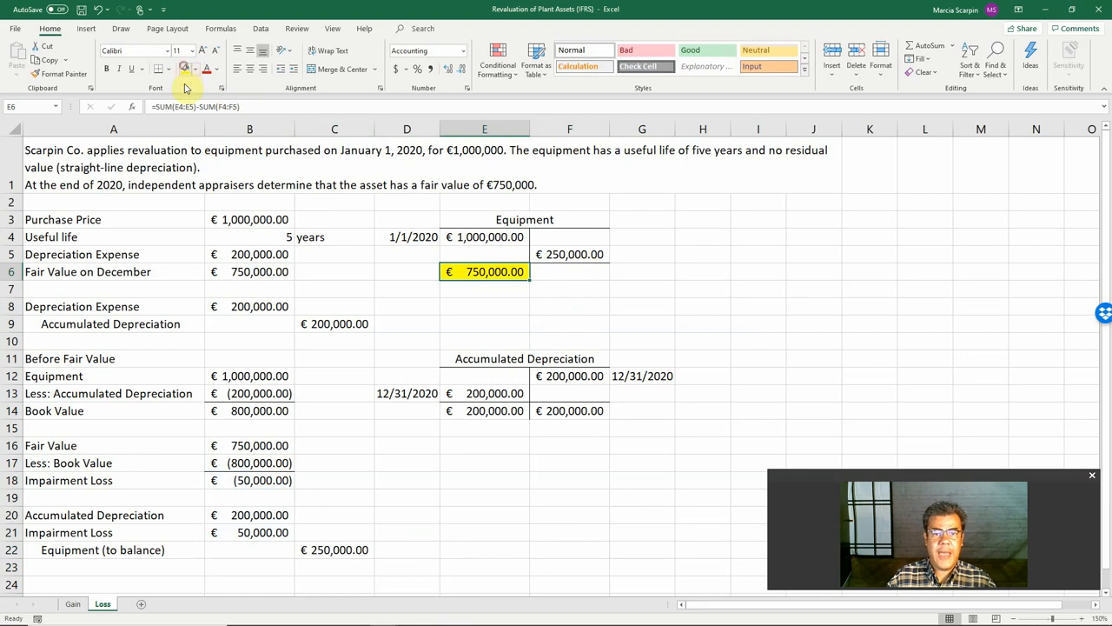
{"action": "left_click", "coordinate": [250, 272]}
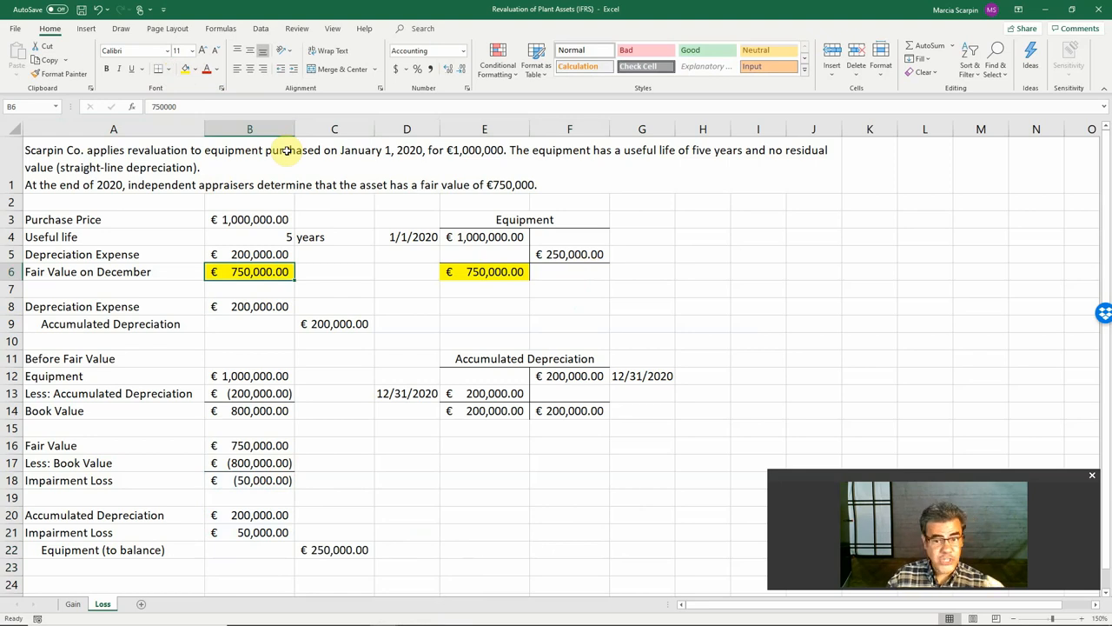
{"action": "mouse_move", "coordinate": [475, 291]}
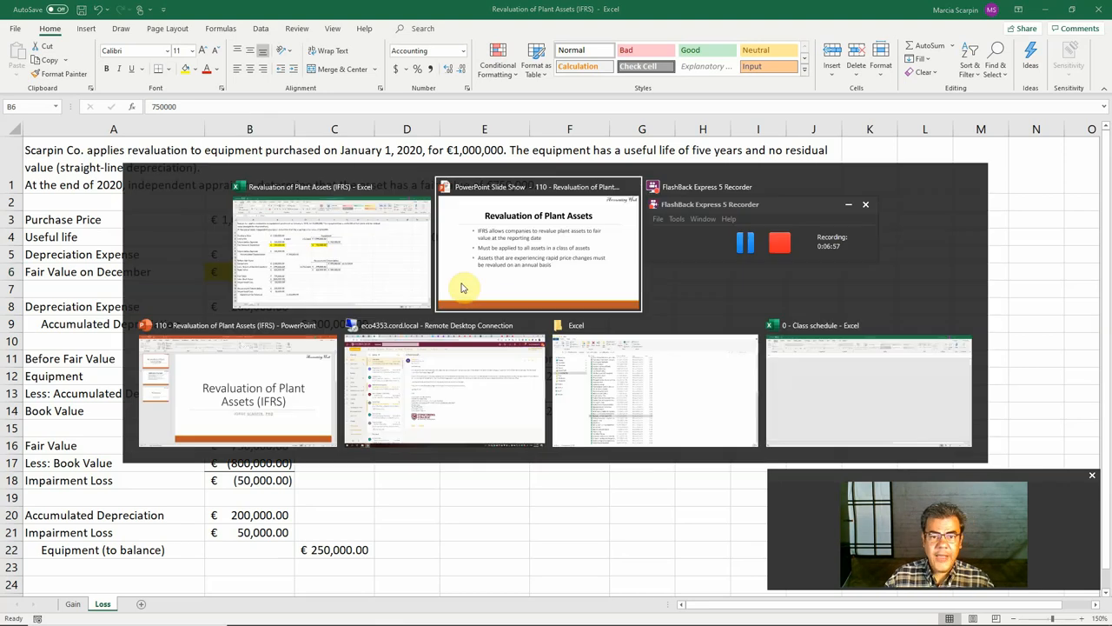
Return to the PowerPoint slide show and advance to the closing 'Thank you' slide
{"action": "left_click", "coordinate": [537, 247]}
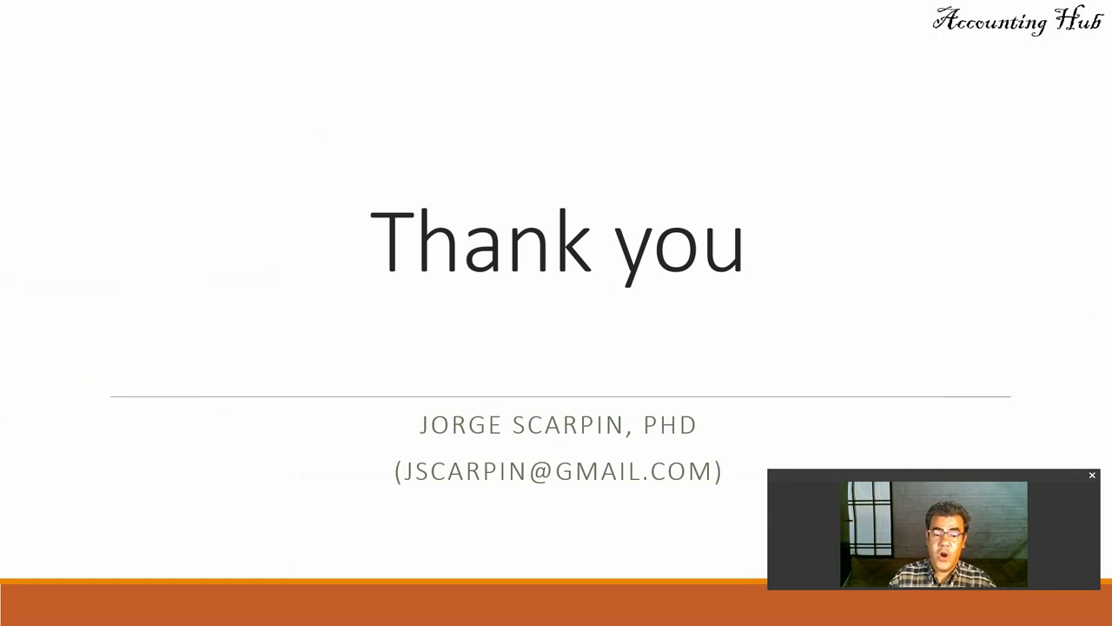